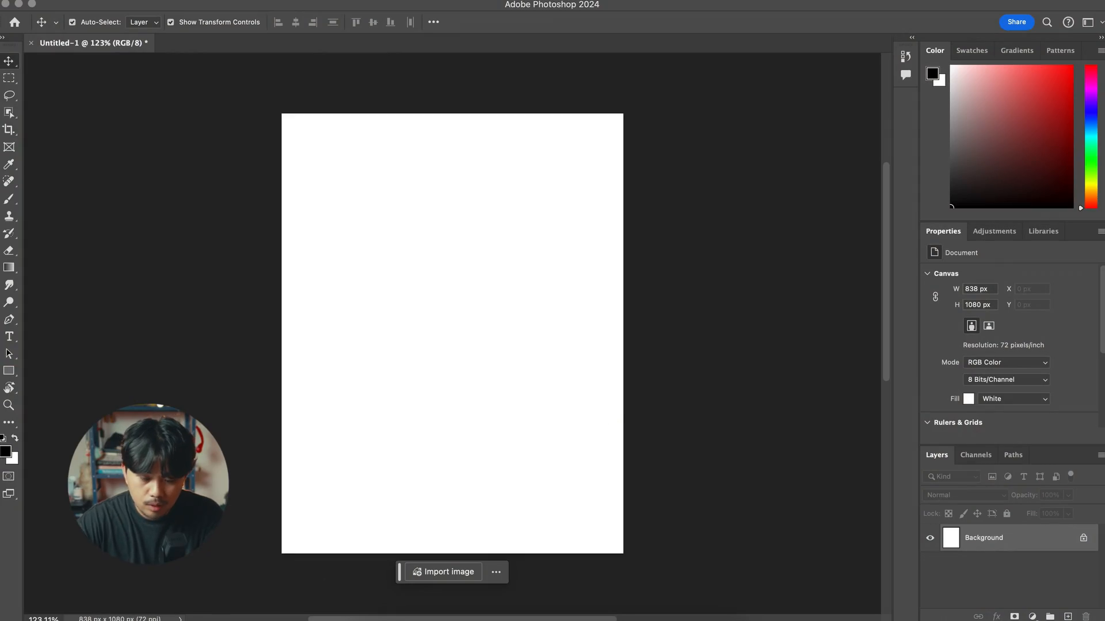
Import the Muay Thai fighters JPEG as a layer and hide it for now
left_click(447, 572)
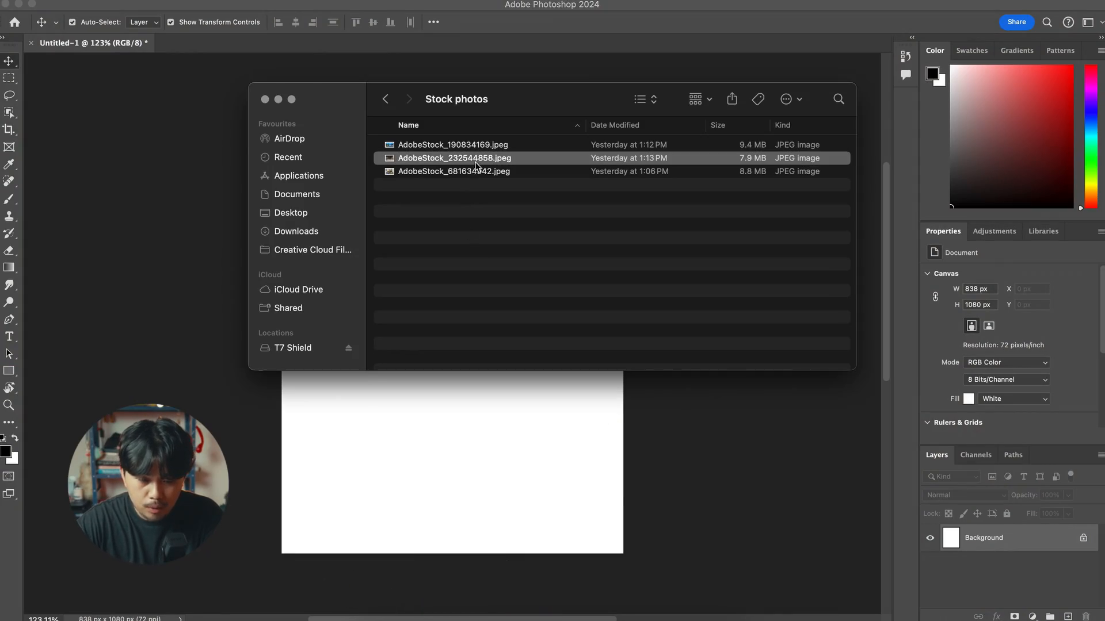
double_click(453, 157)
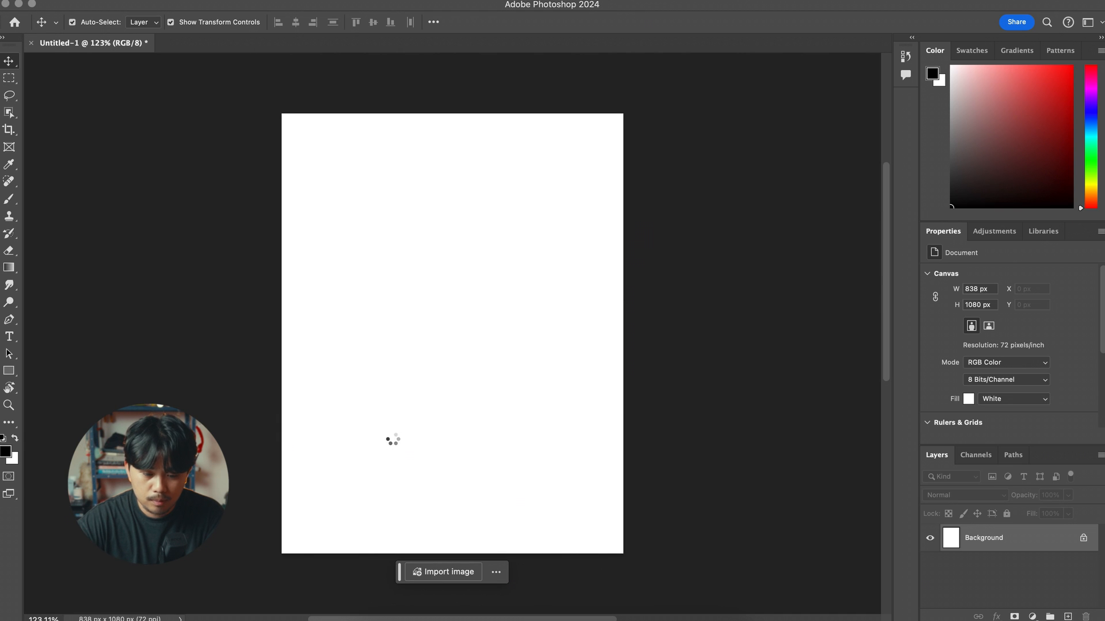
left_click(443, 572)
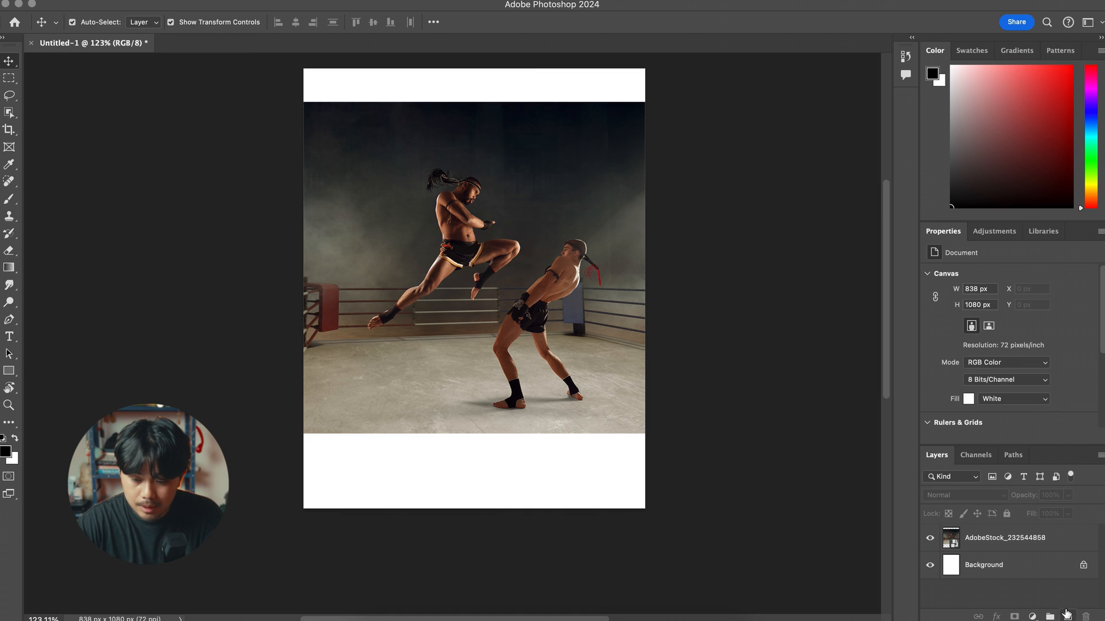
left_click(930, 553)
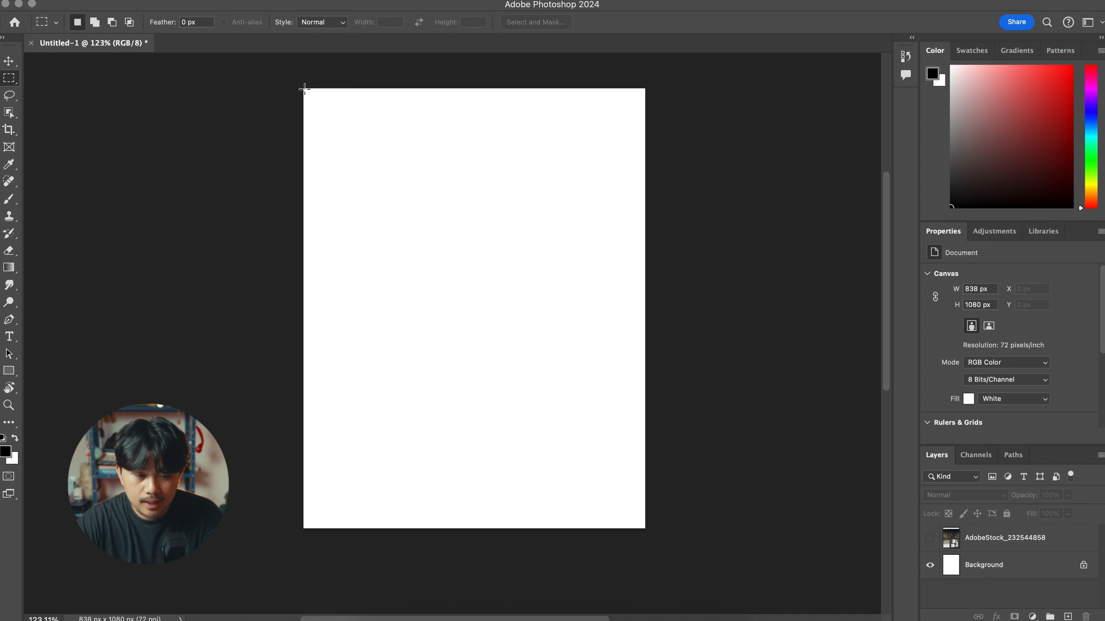
Select the whole canvas and generatively fill it from the prompt 'beach, moonlight, shallow water'
left_click_drag(304, 89, 634, 529)
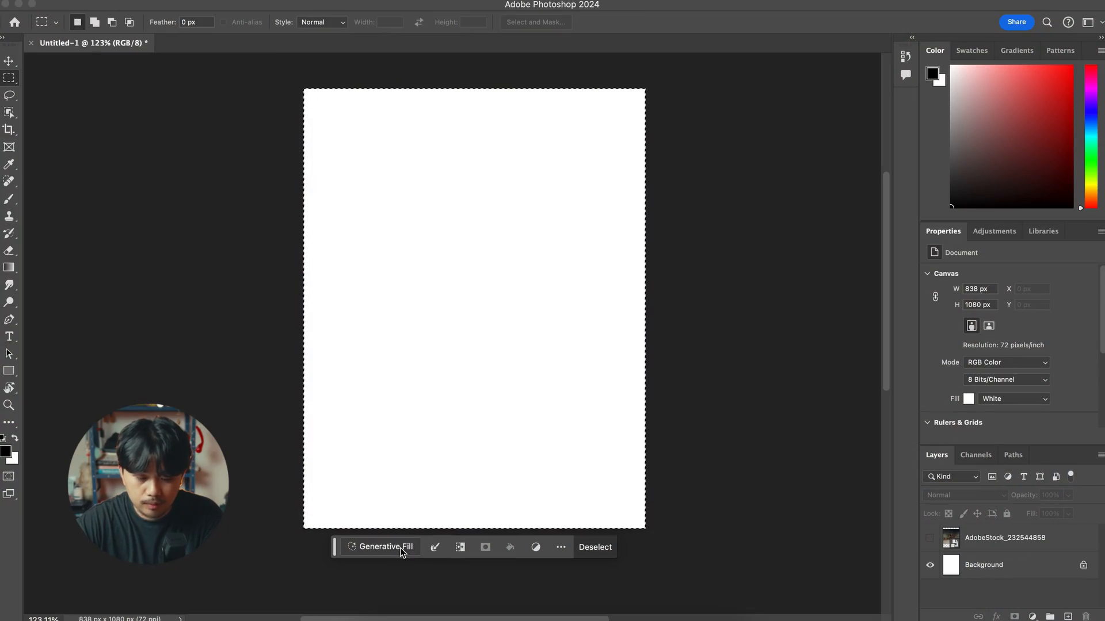
left_click(385, 547)
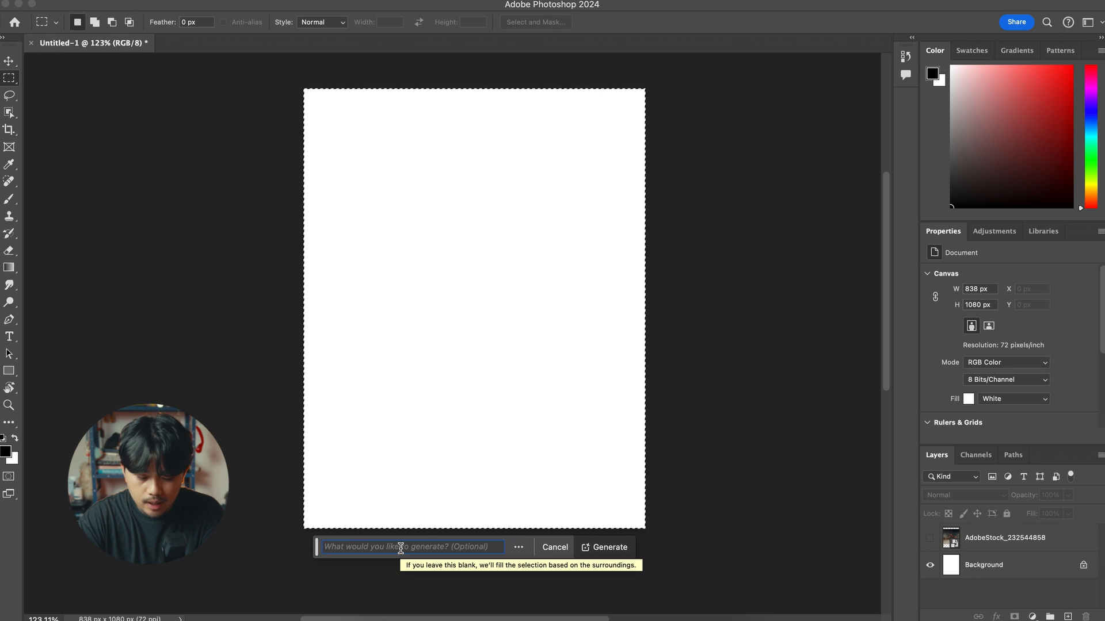
type("n")
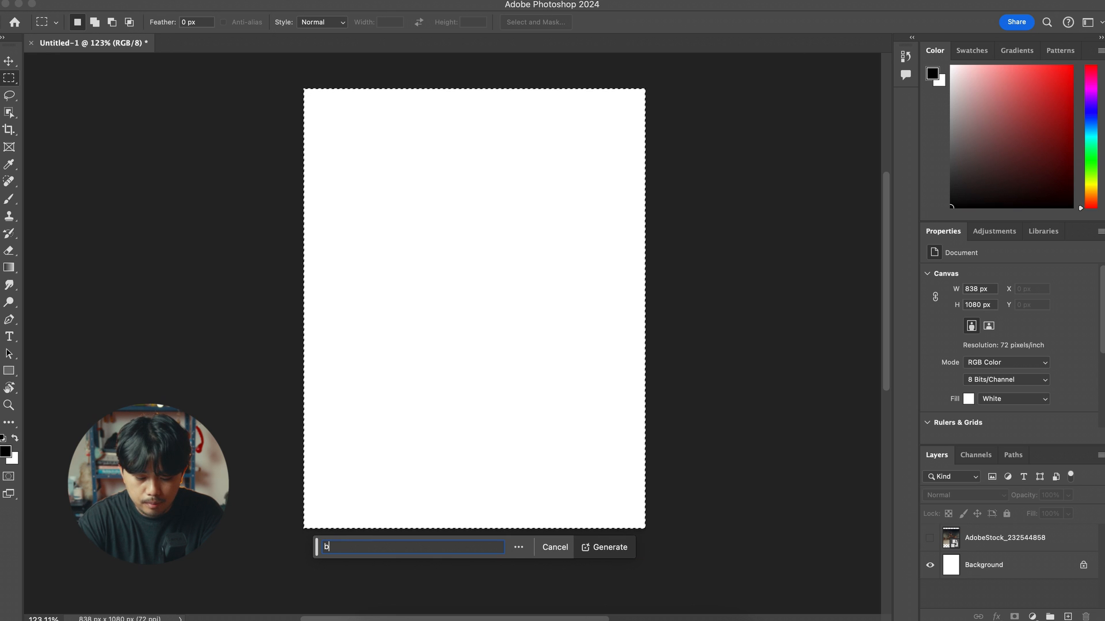
type("each, moonlight, shallow water")
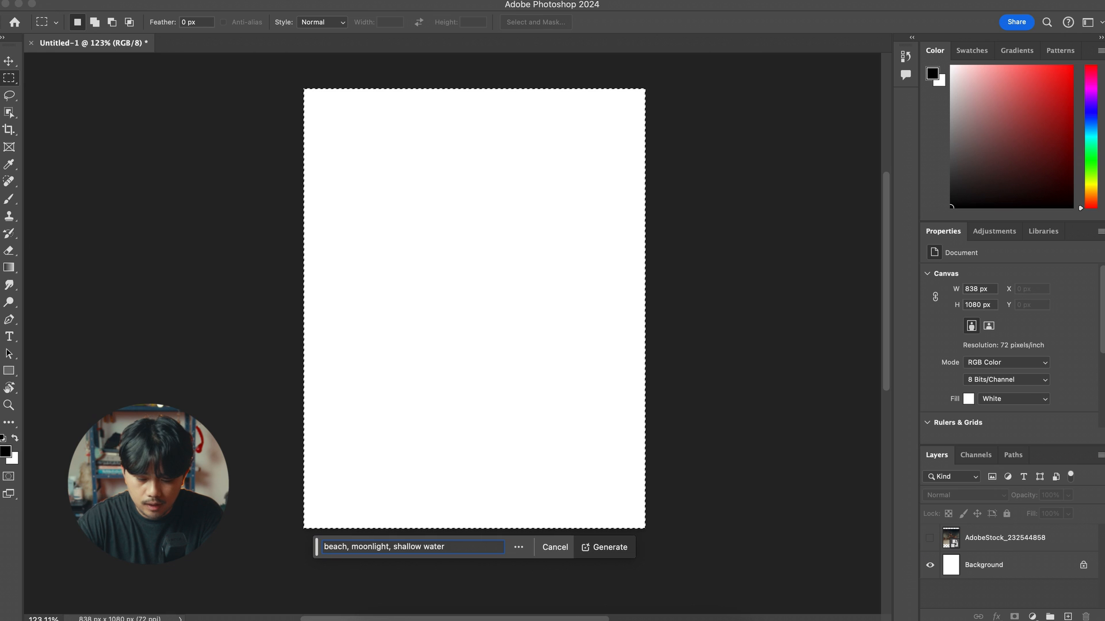
left_click(610, 548)
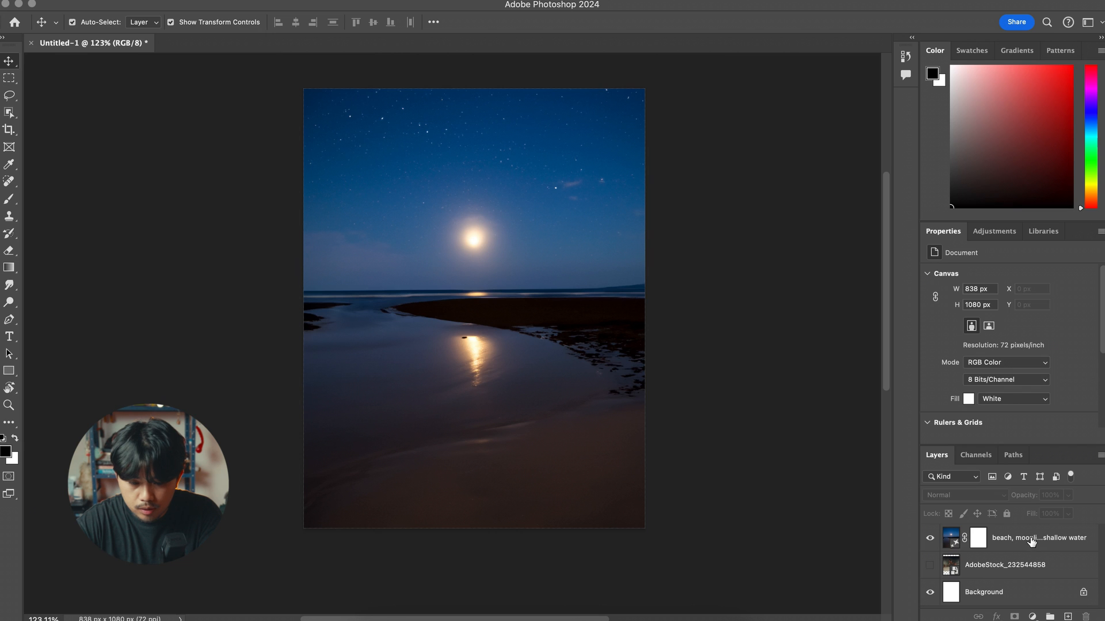
Select the fighters photo layer above the beach and toggle the Contextual Task Bar
left_click(943, 539)
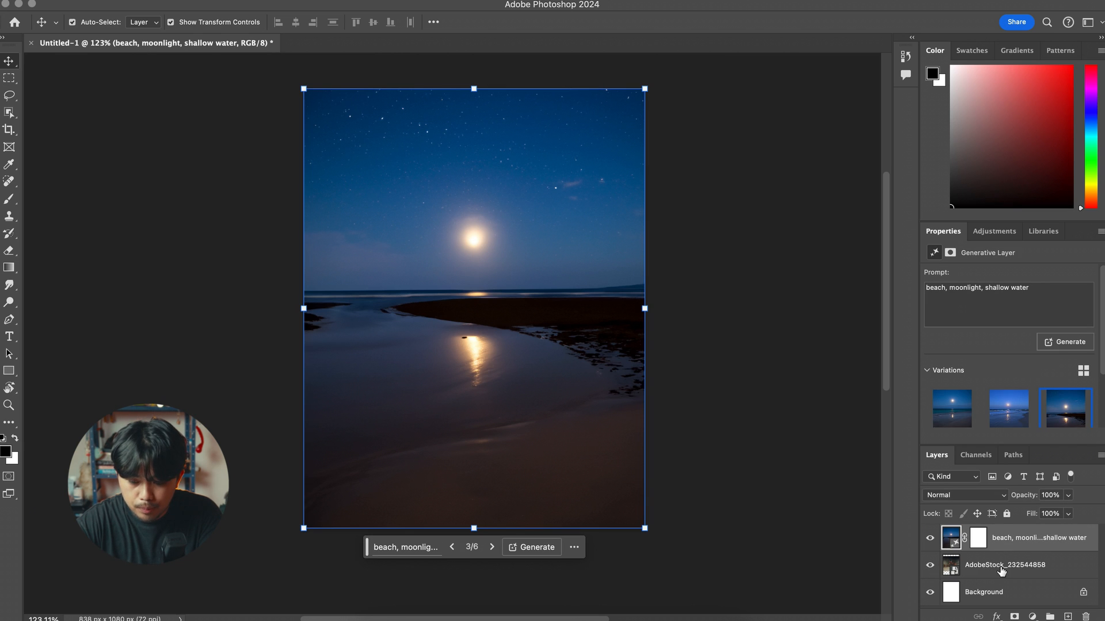
left_click(1003, 565)
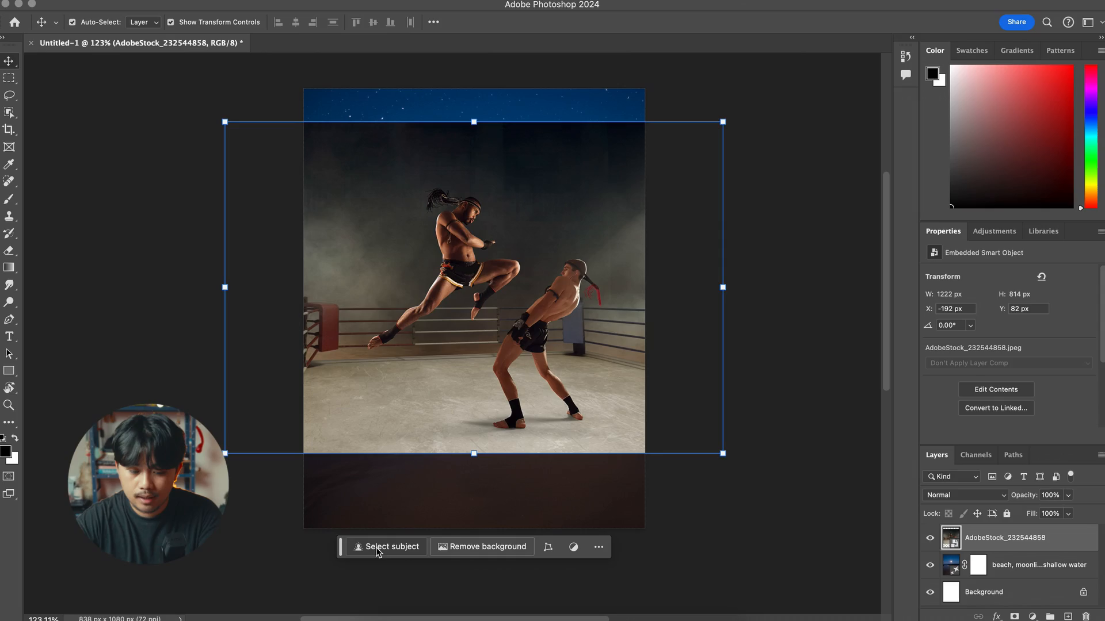
mouse_move(400, 555)
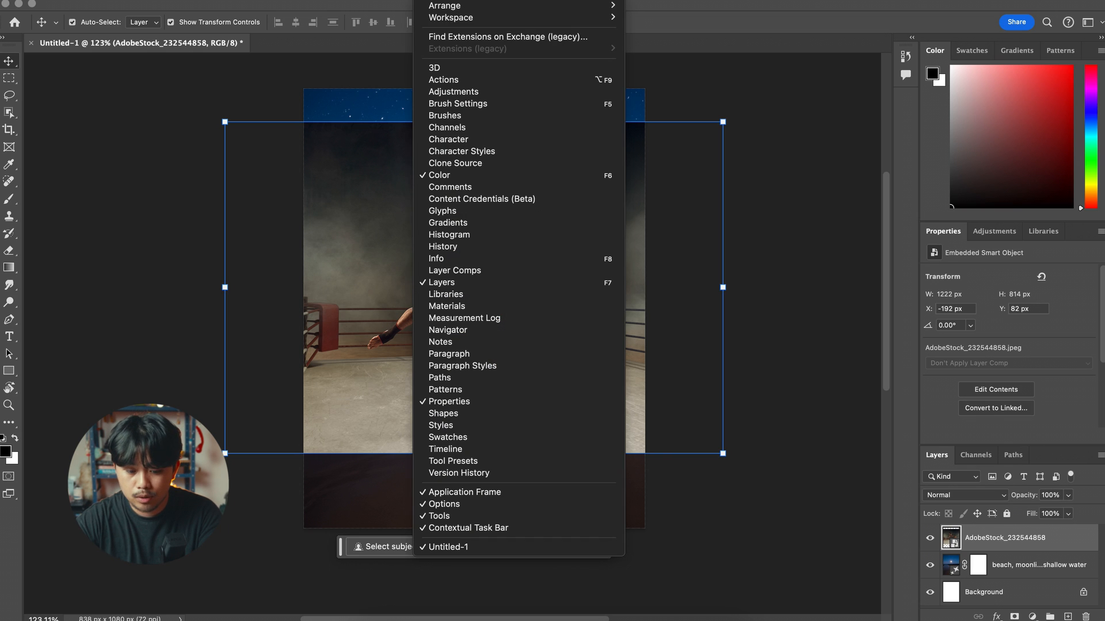
mouse_move(497, 528)
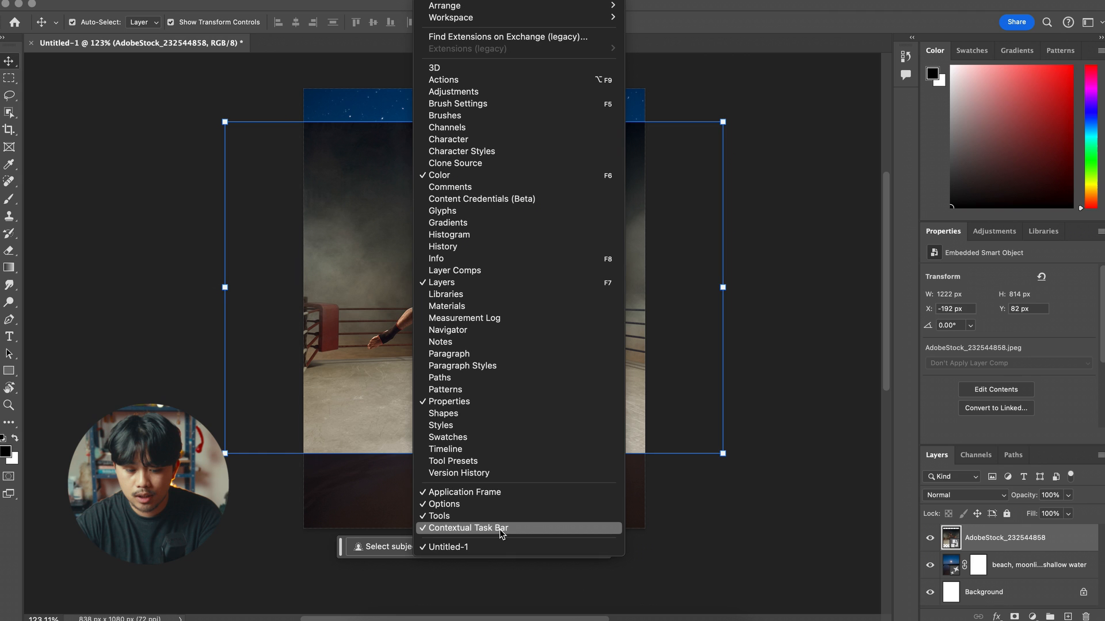
left_click(468, 528)
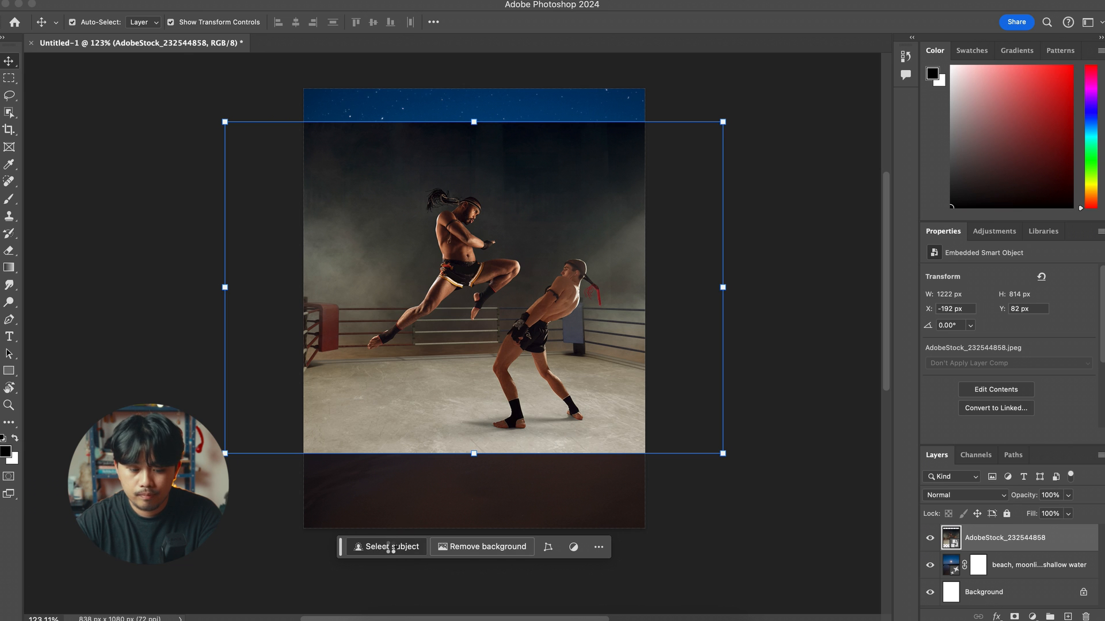
Select the two fighters automatically, then refine around the leaping fighter's head with the Lasso
left_click(391, 546)
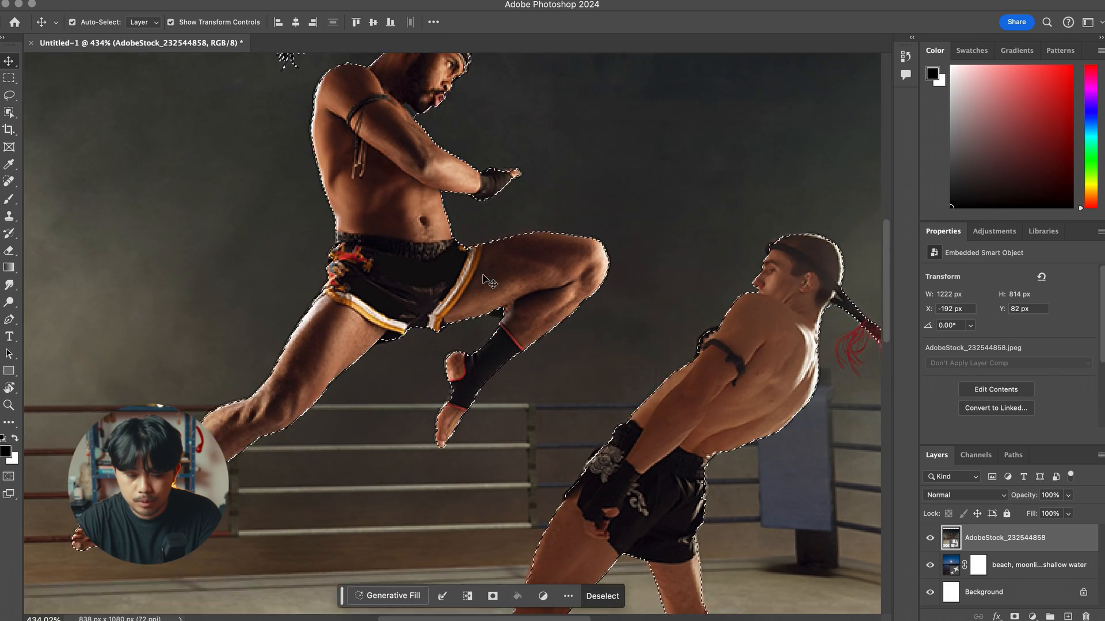
scroll("down", 3)
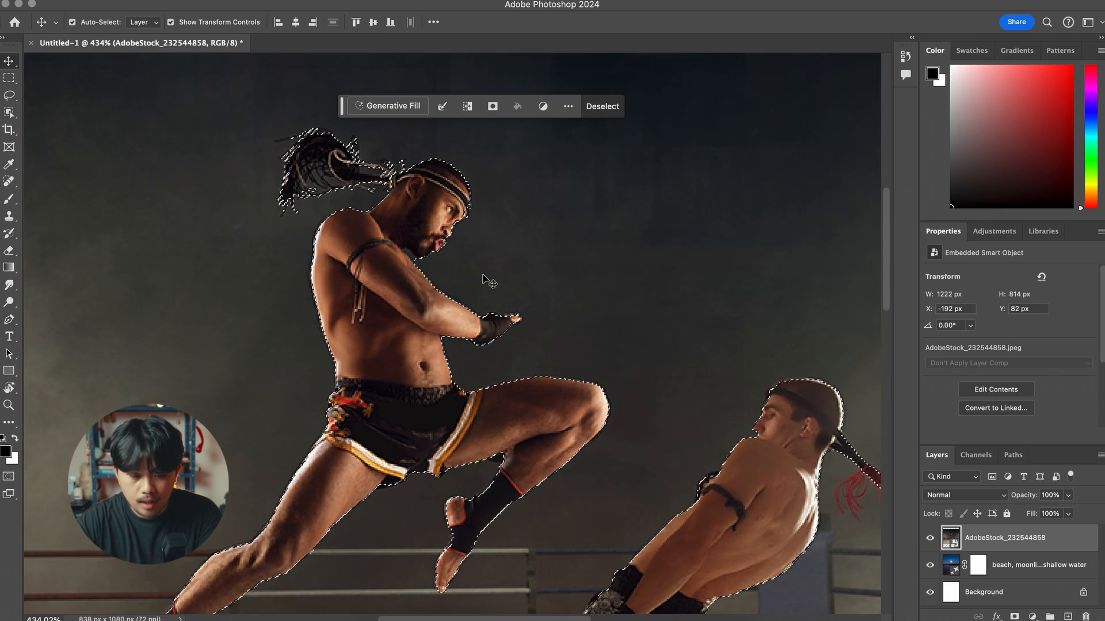
scroll("down", 3)
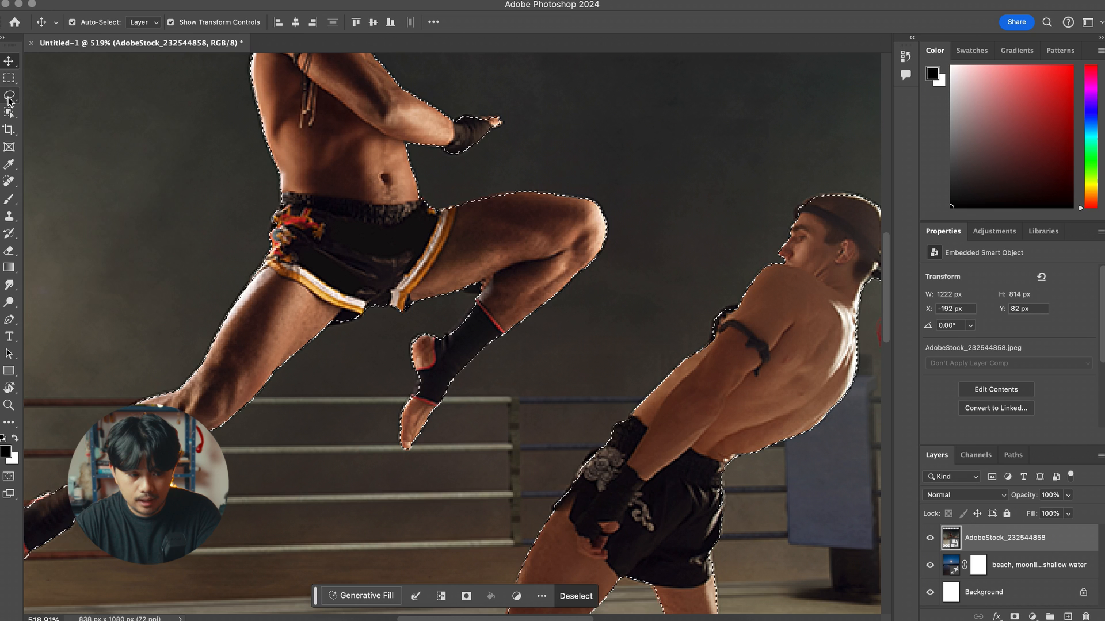
left_click(8, 96)
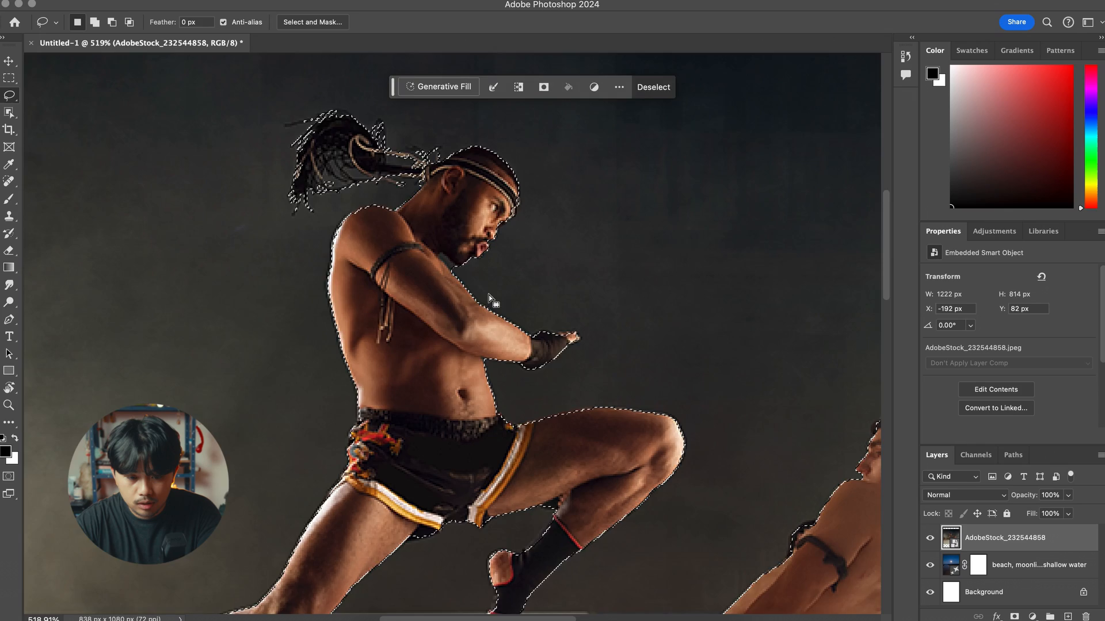
scroll("down", 3)
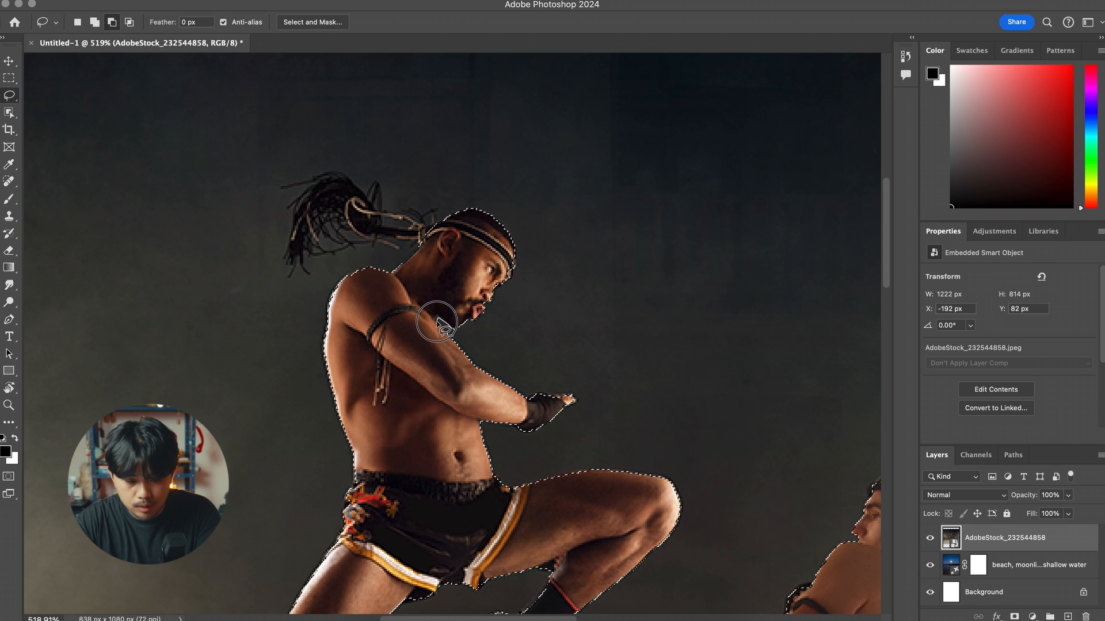
mouse_move(454, 334)
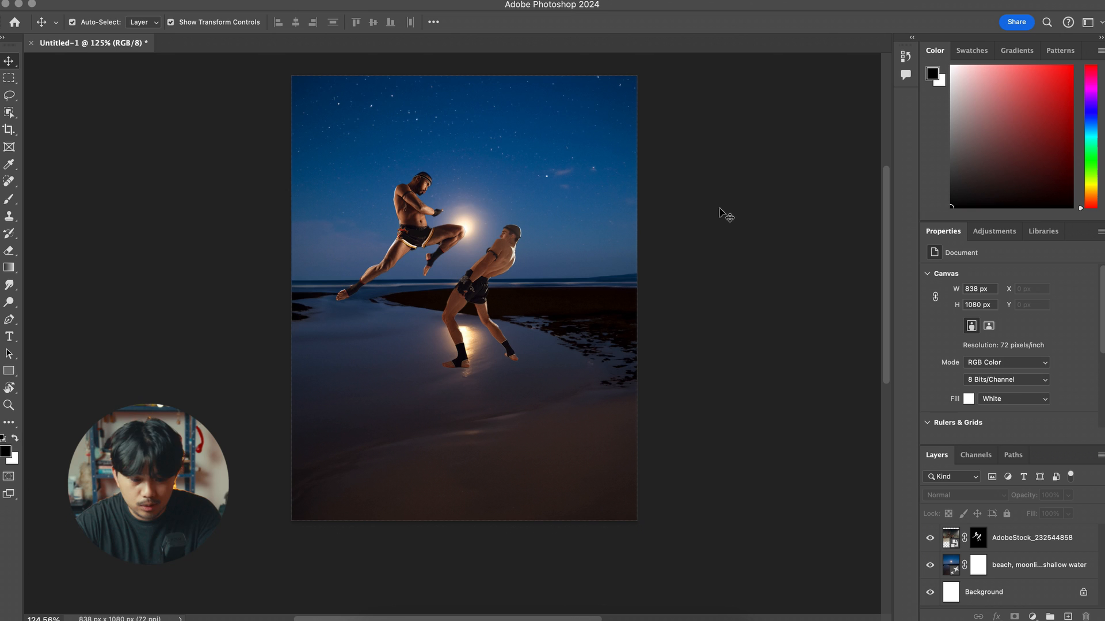
mouse_move(469, 310)
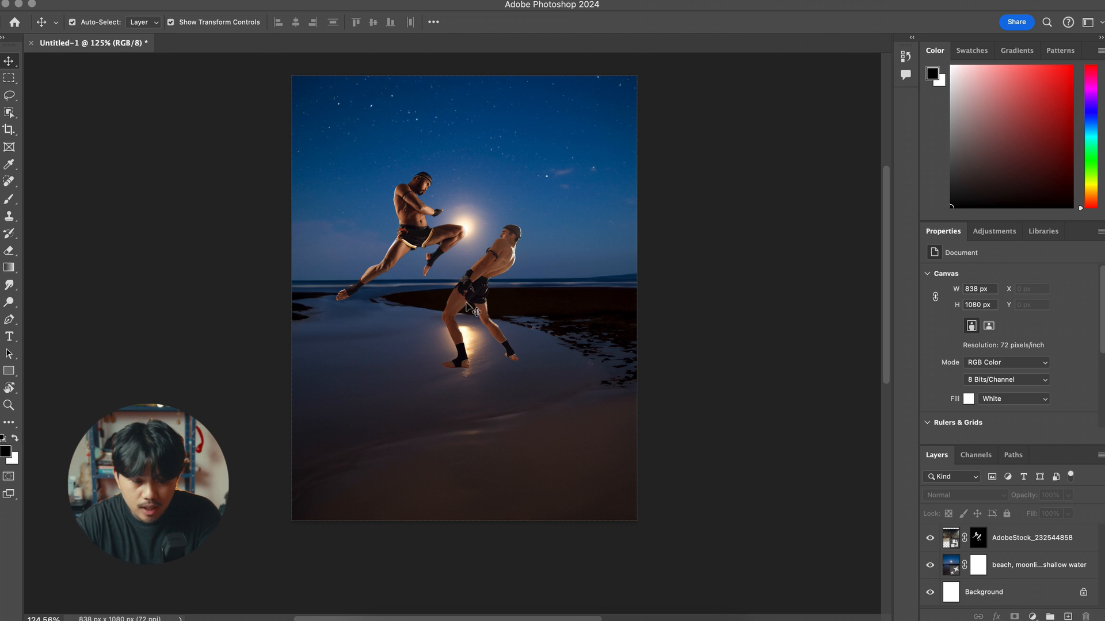
mouse_move(400, 298)
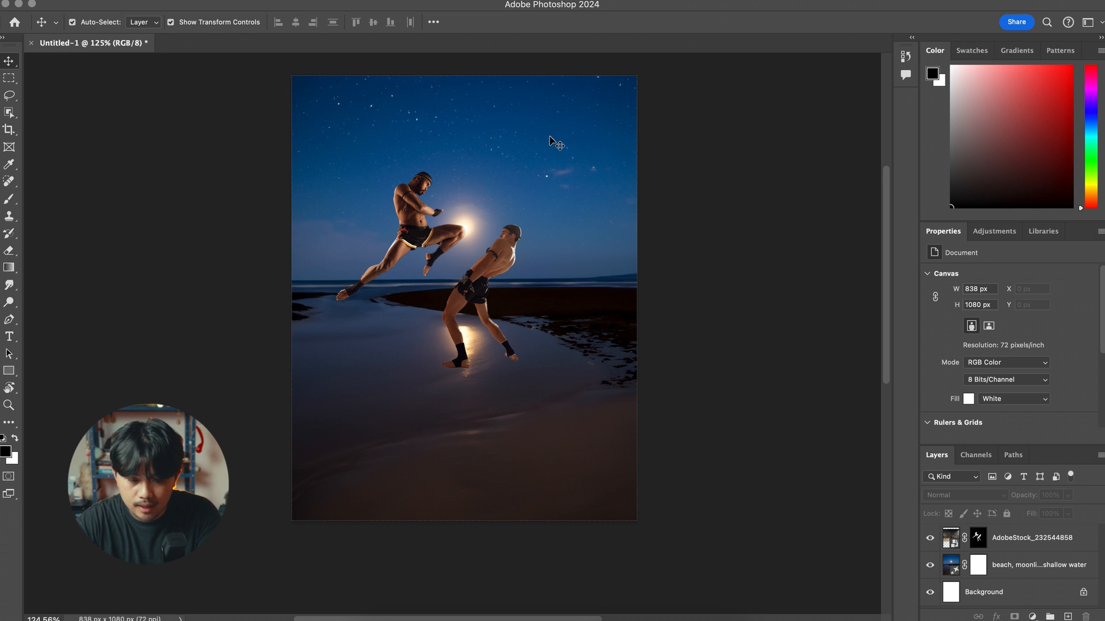
mouse_move(352, 393)
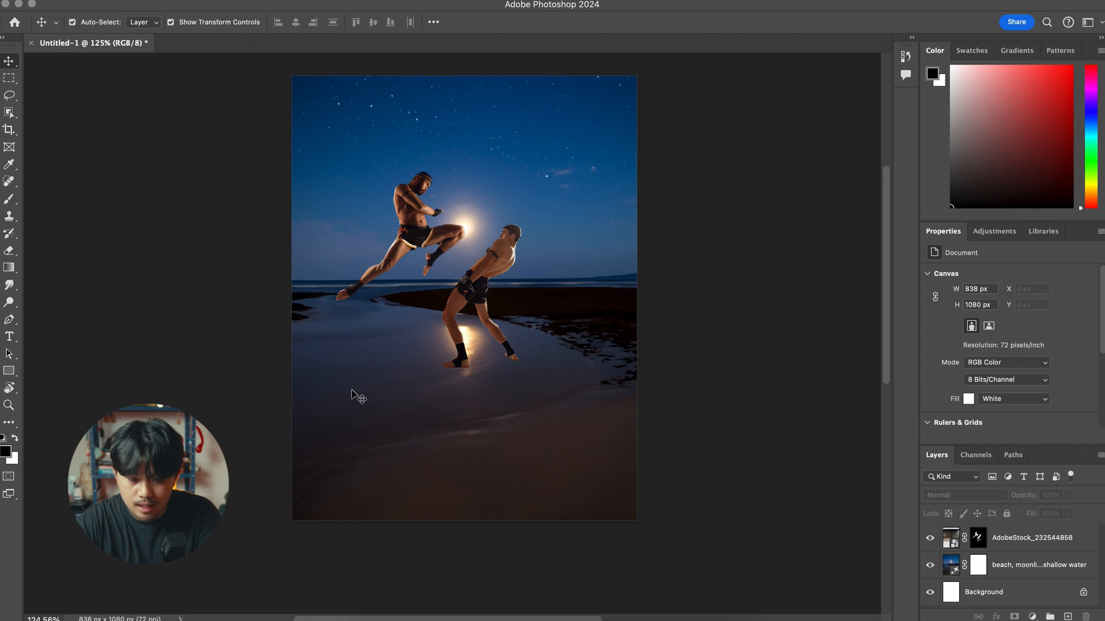
mouse_move(585, 234)
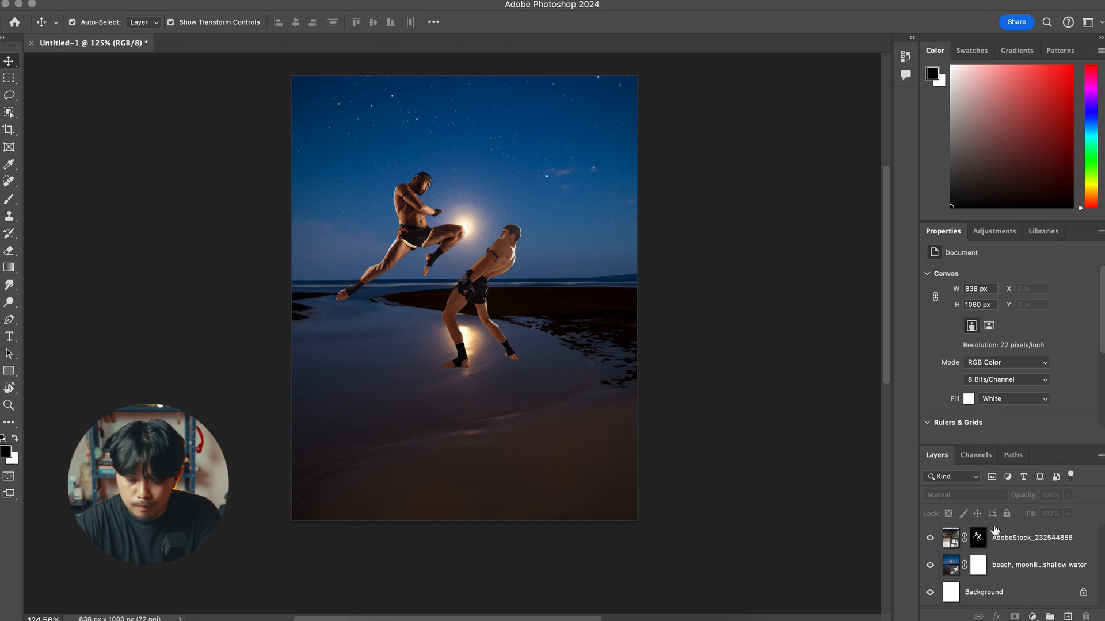
Select the masked fighters layer standing on the moonlit beach
left_click(1033, 538)
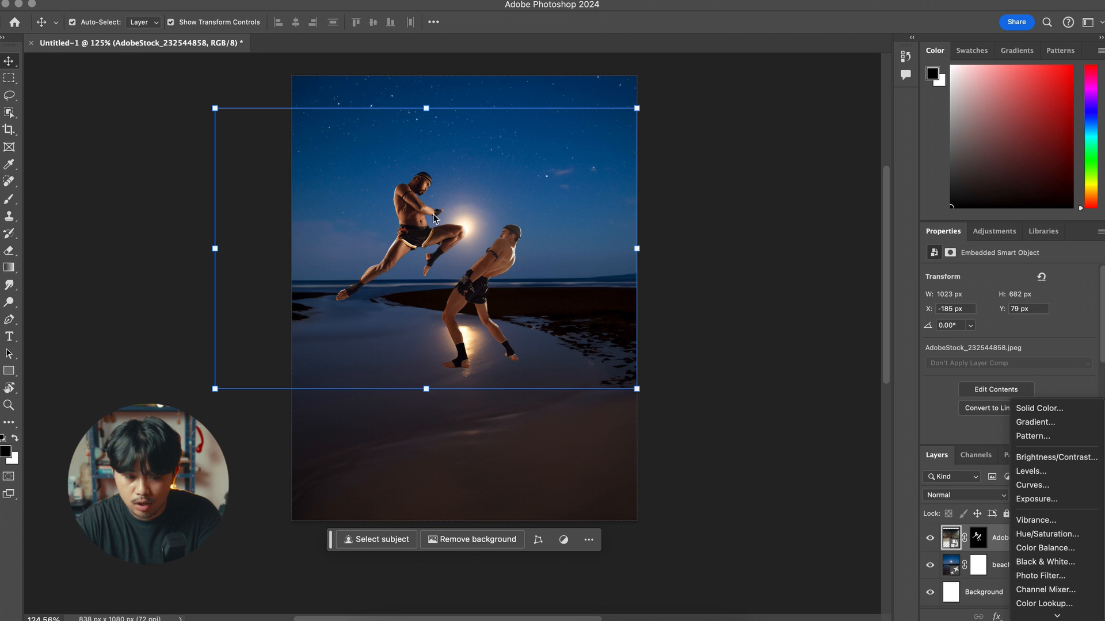
mouse_move(465, 155)
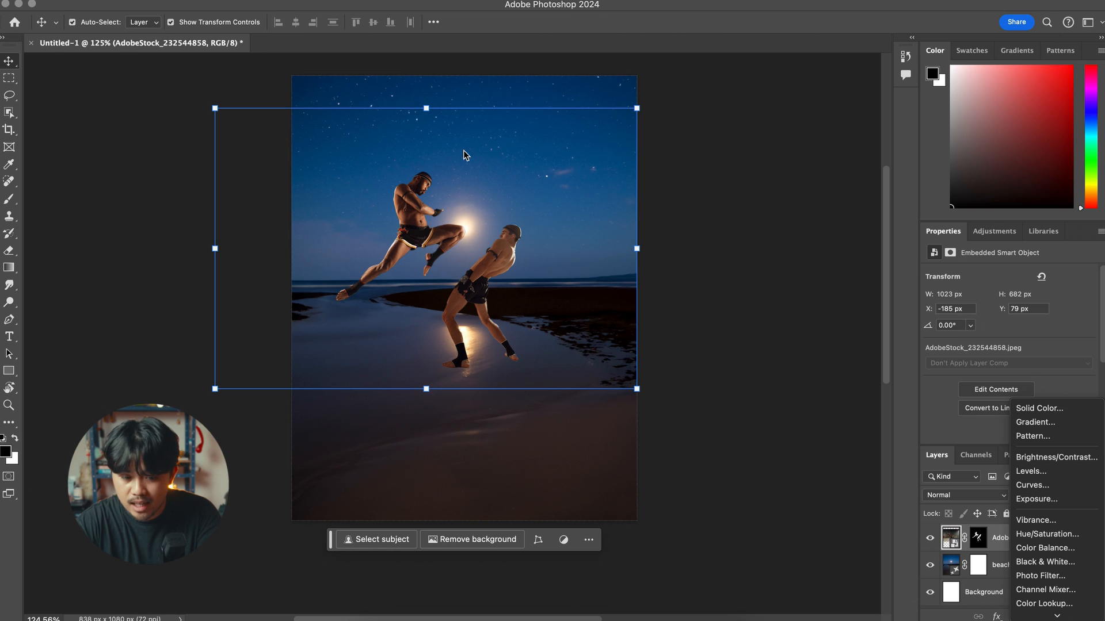
mouse_move(1039, 472)
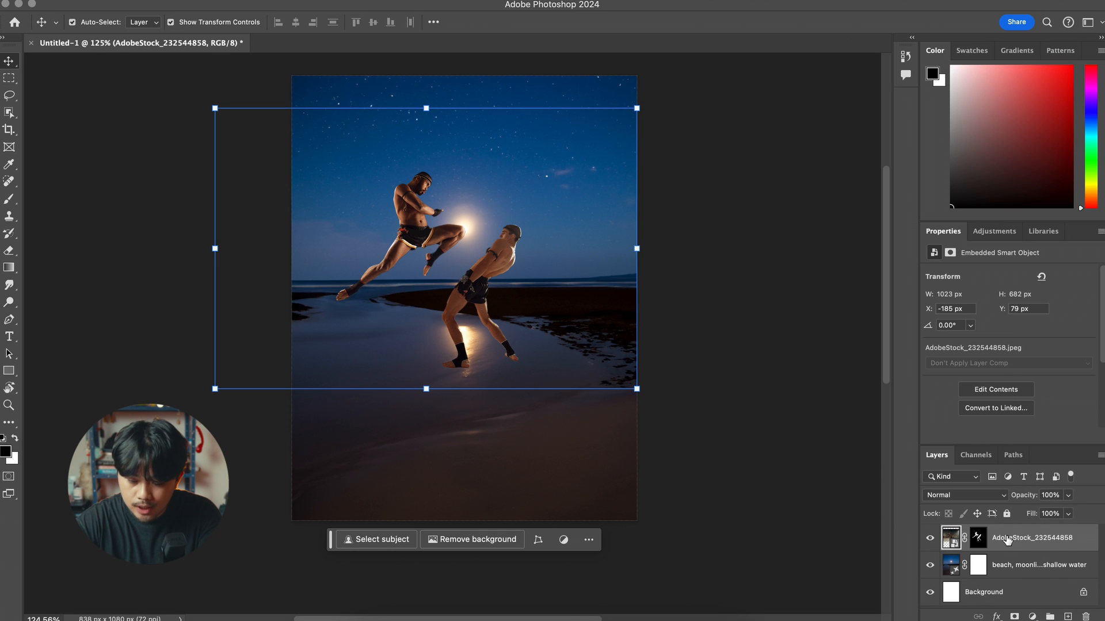
mouse_move(572, 50)
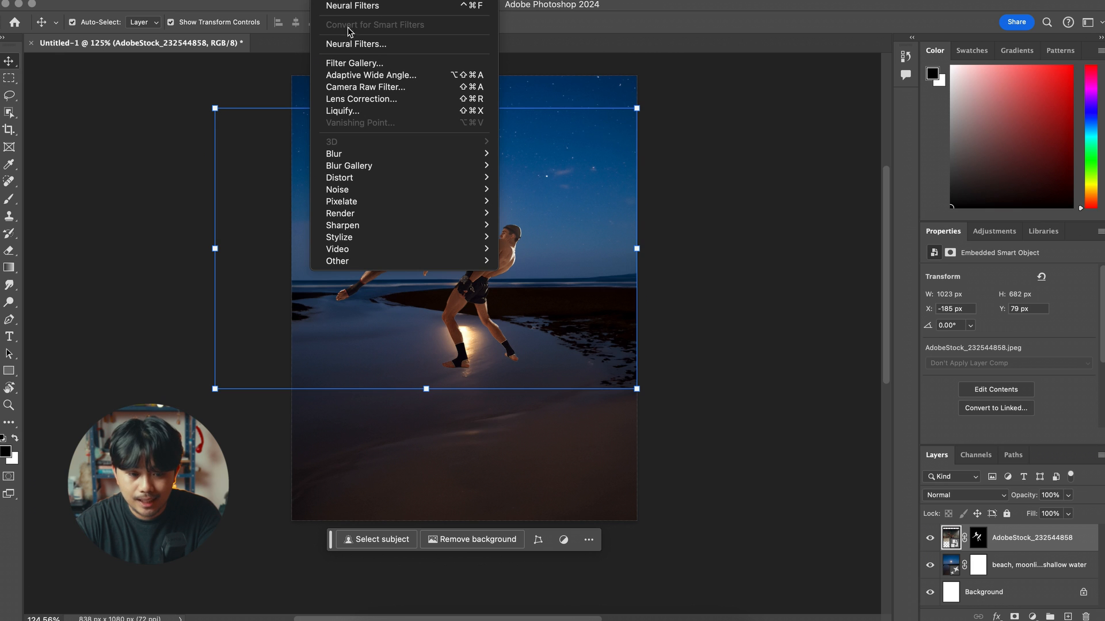
Enable the Harmonization neural filter with the beach layer as colour reference
left_click(360, 44)
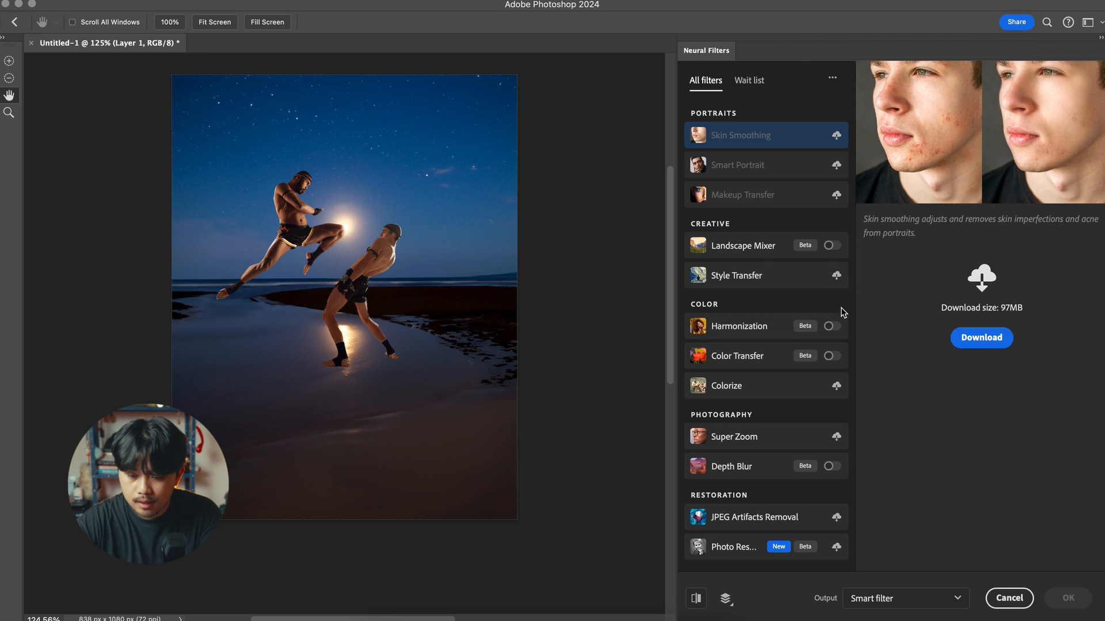
mouse_move(760, 297)
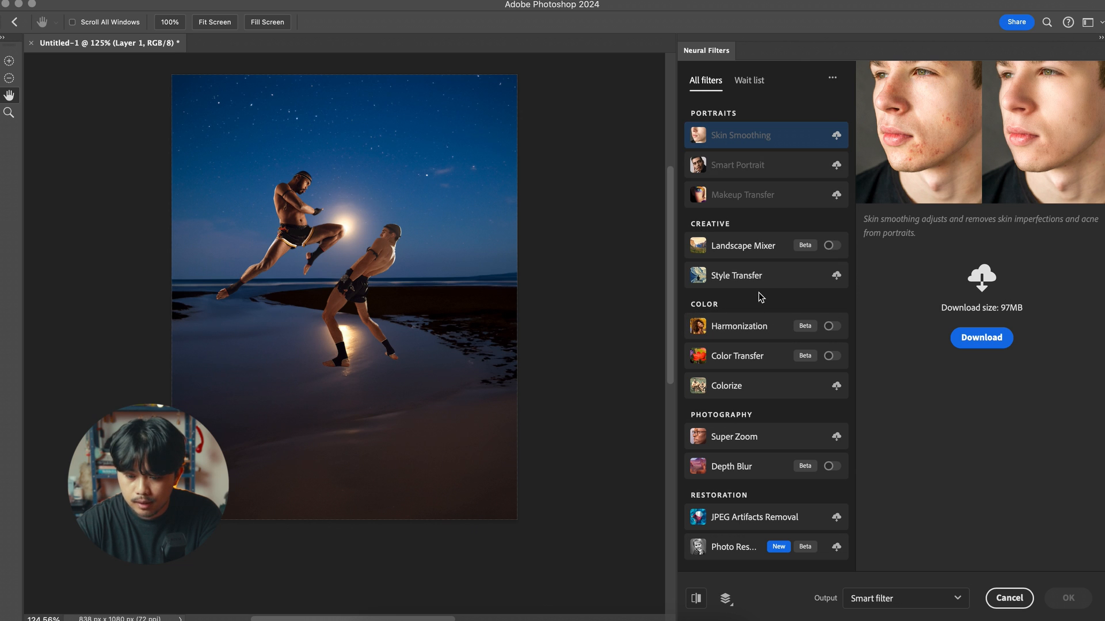
left_click(754, 326)
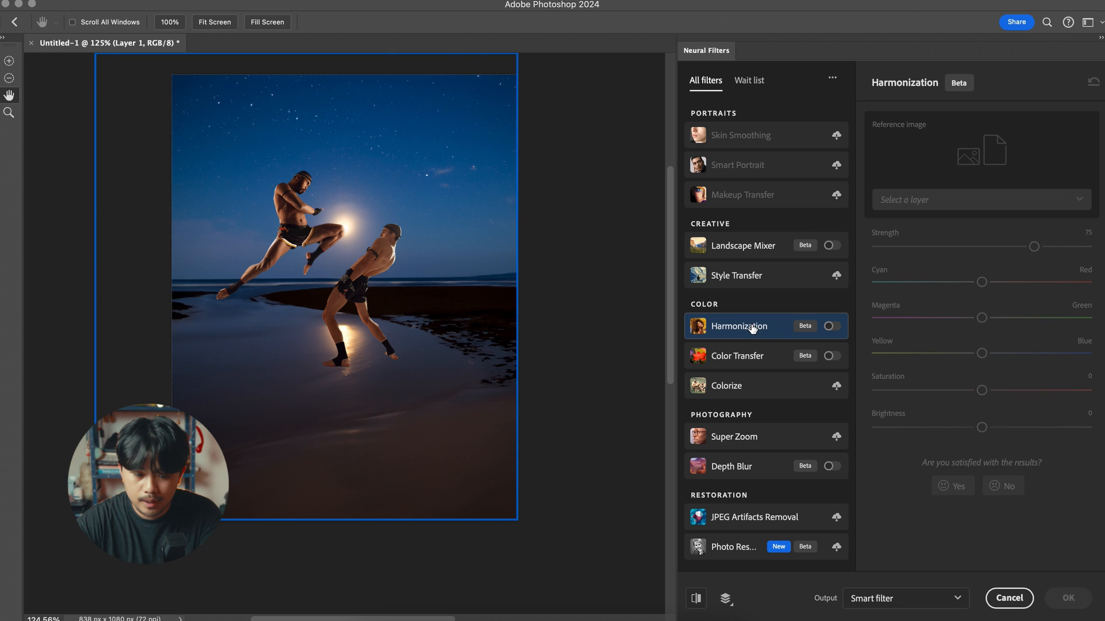
left_click(831, 327)
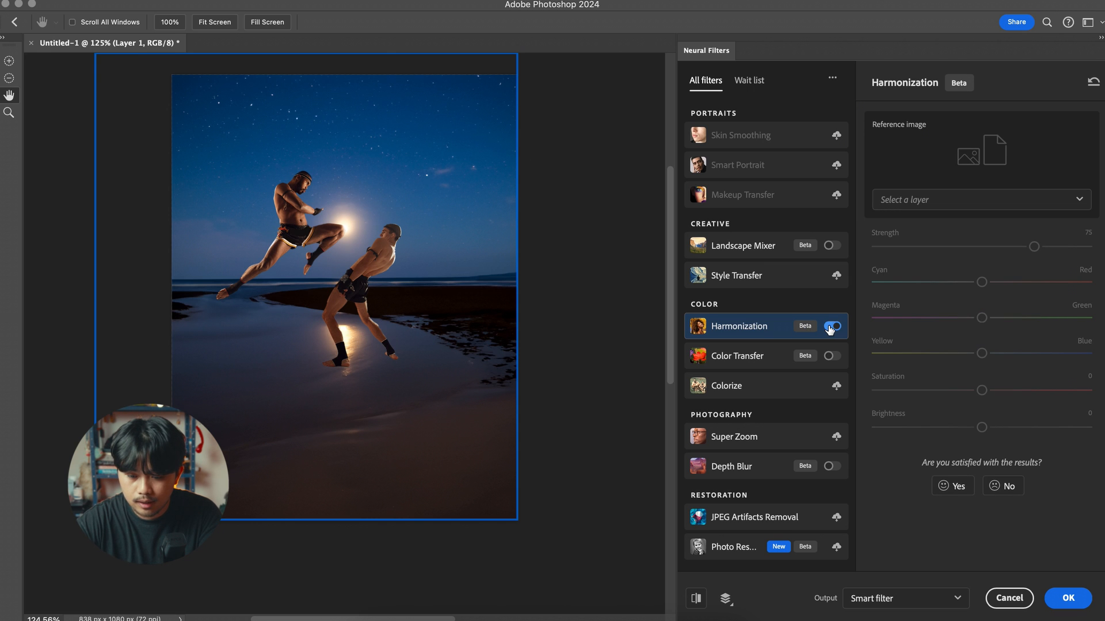
left_click(831, 327)
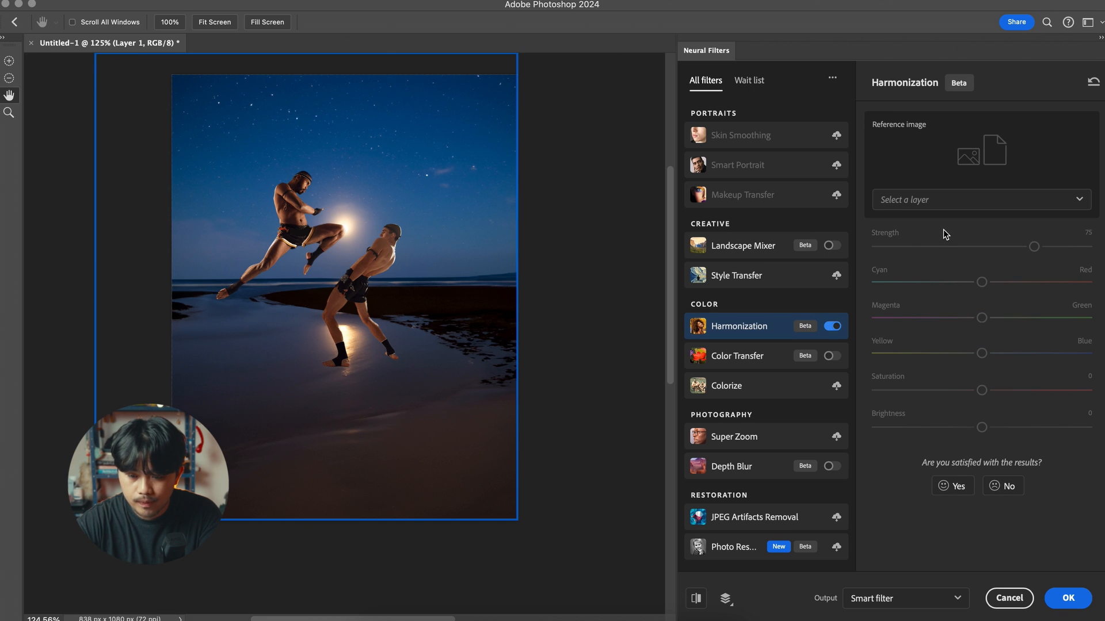
left_click(981, 200)
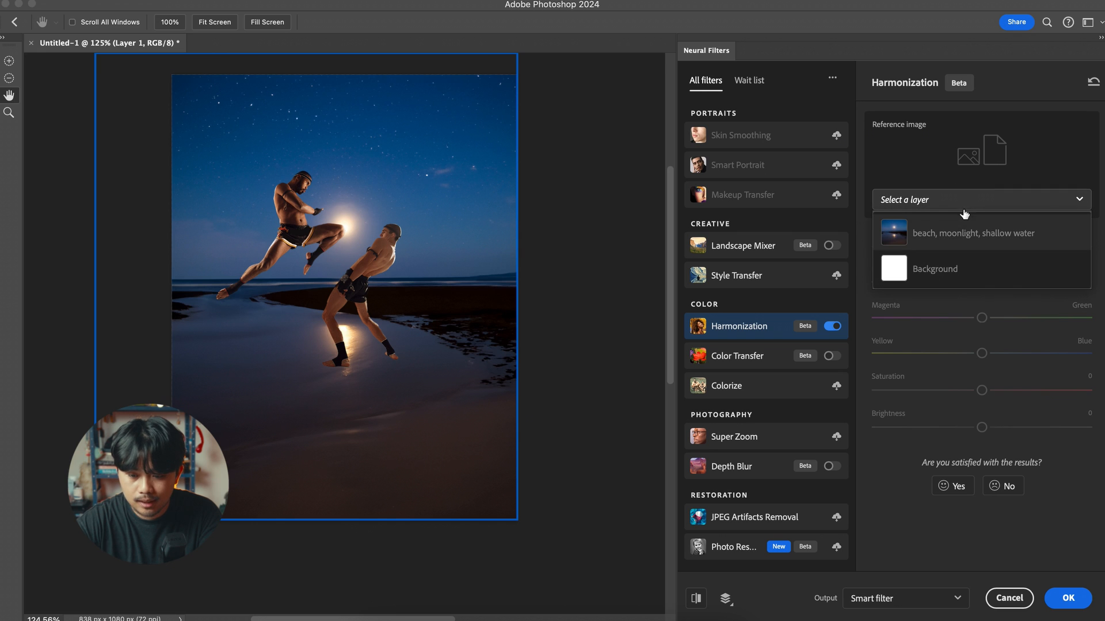
mouse_move(948, 239)
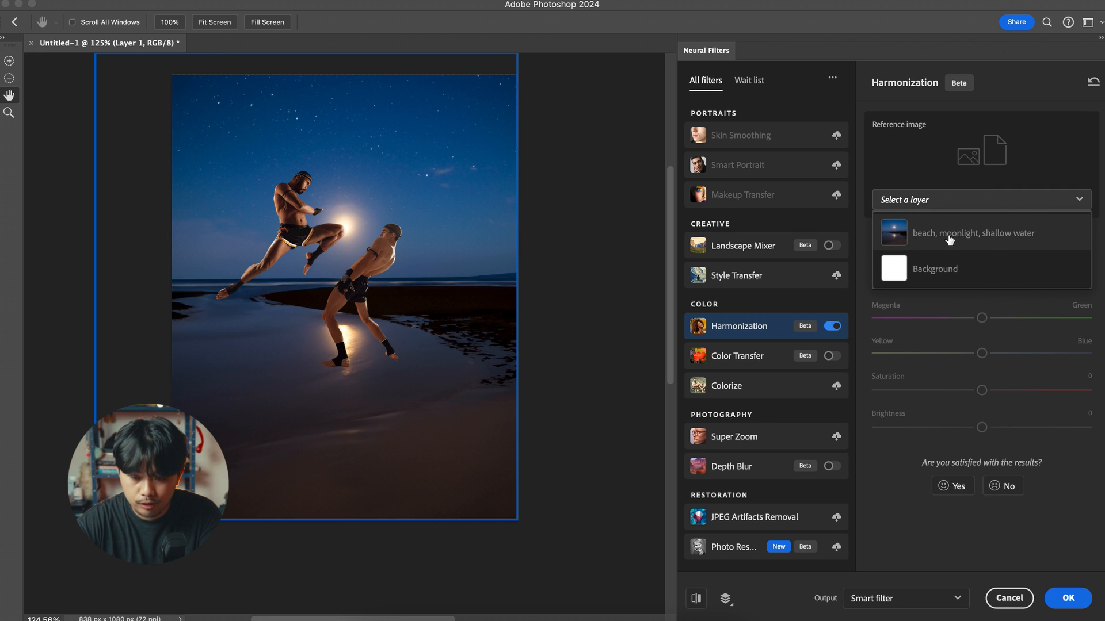
left_click(974, 233)
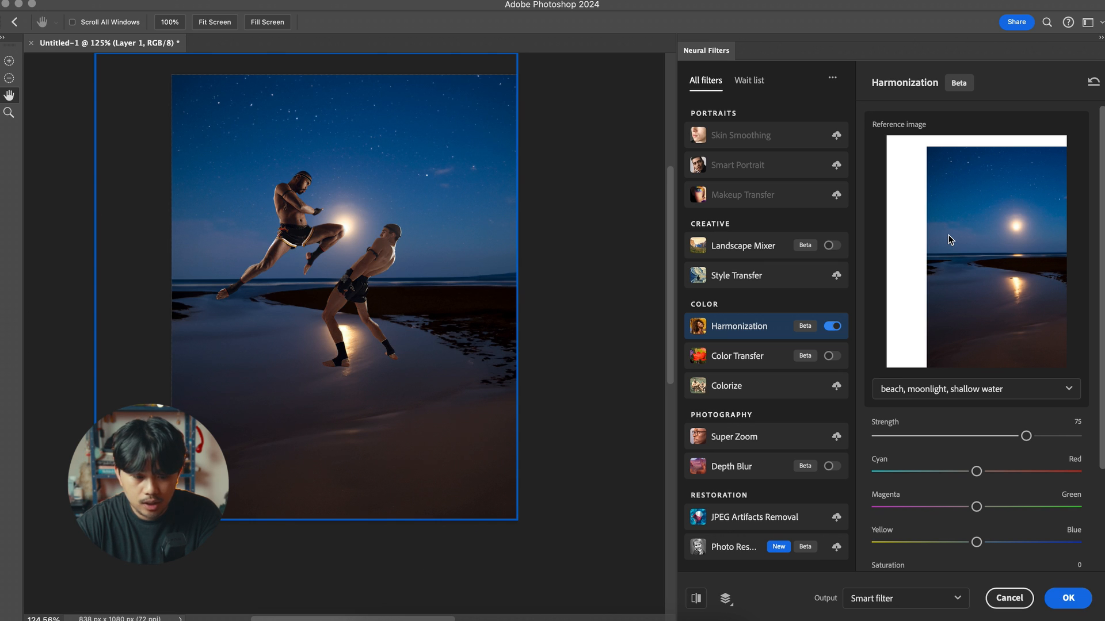
mouse_move(269, 242)
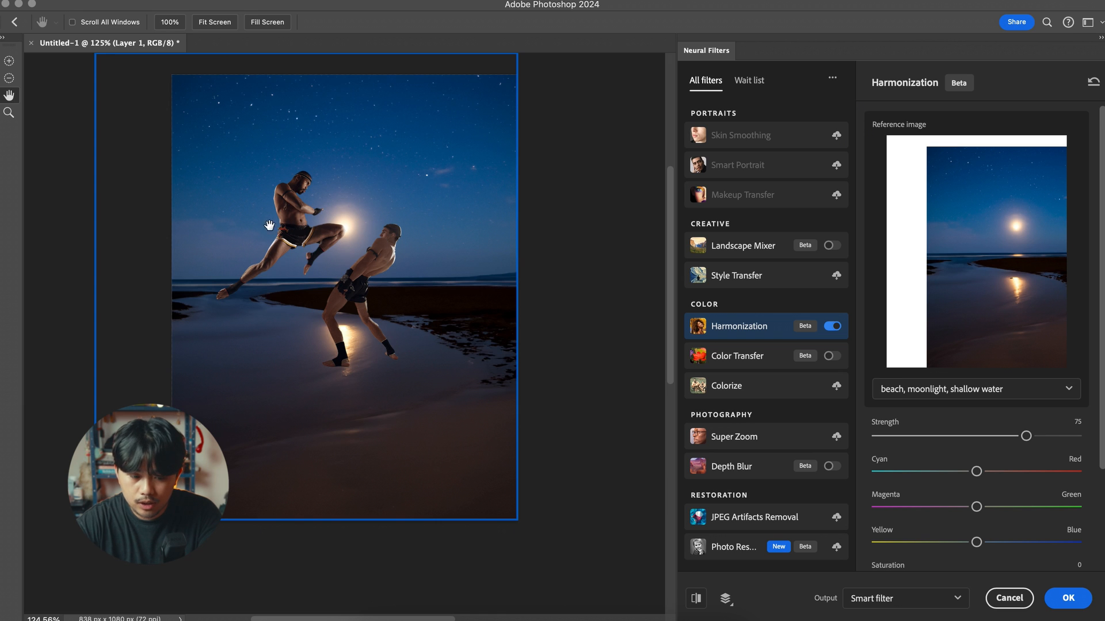
mouse_move(384, 146)
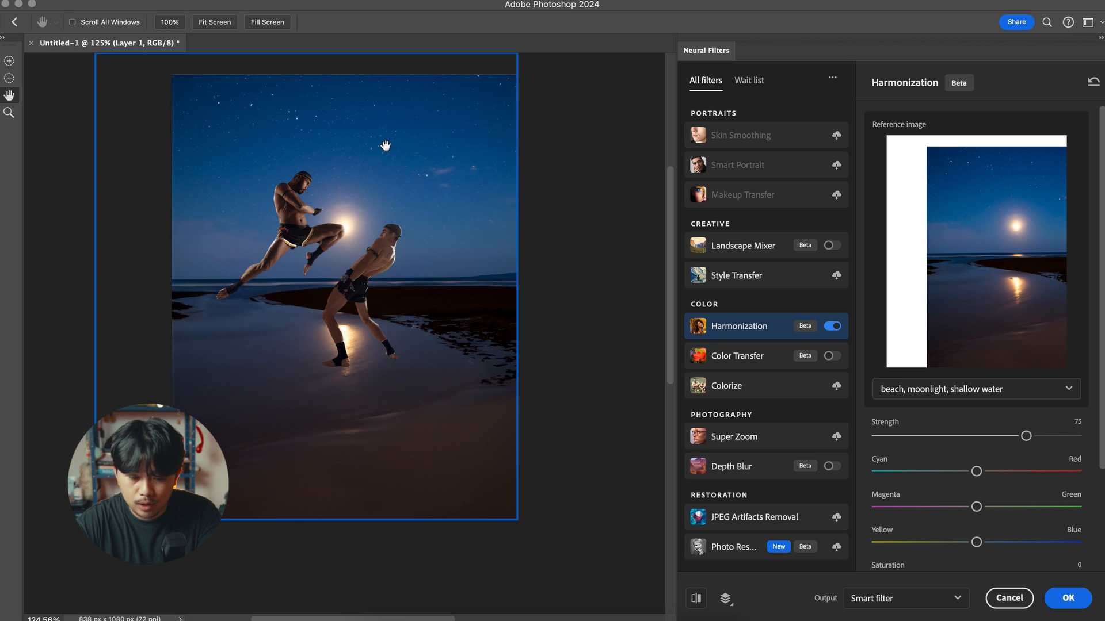
Set Harmonization strength 55 and brightness +9 and apply it to the fighters
scroll("down", 3)
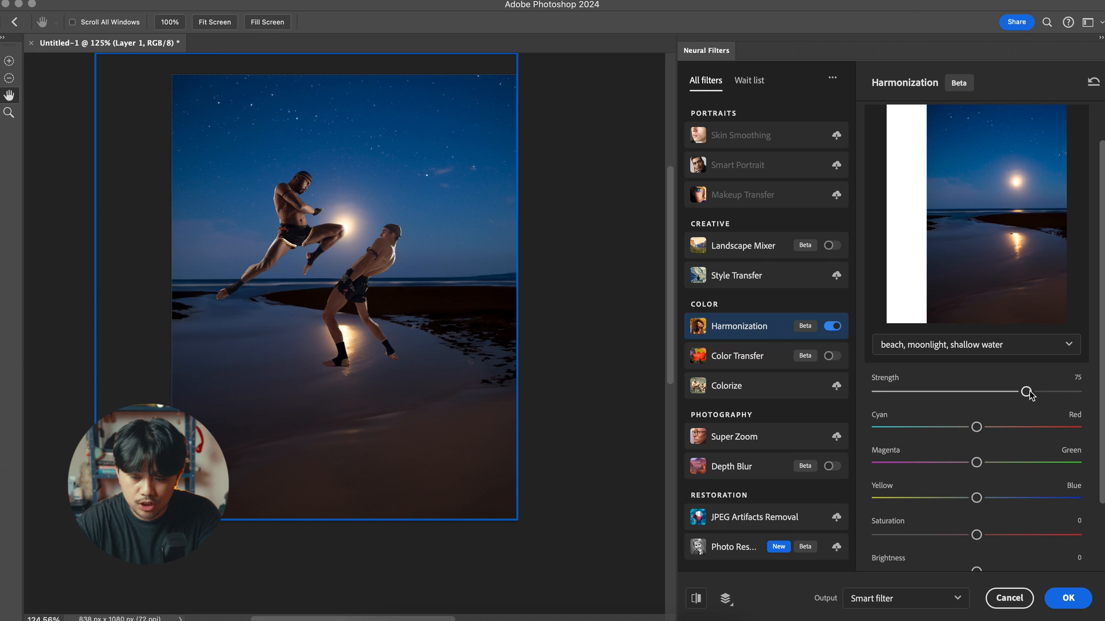
left_click_drag(1025, 391, 882, 391)
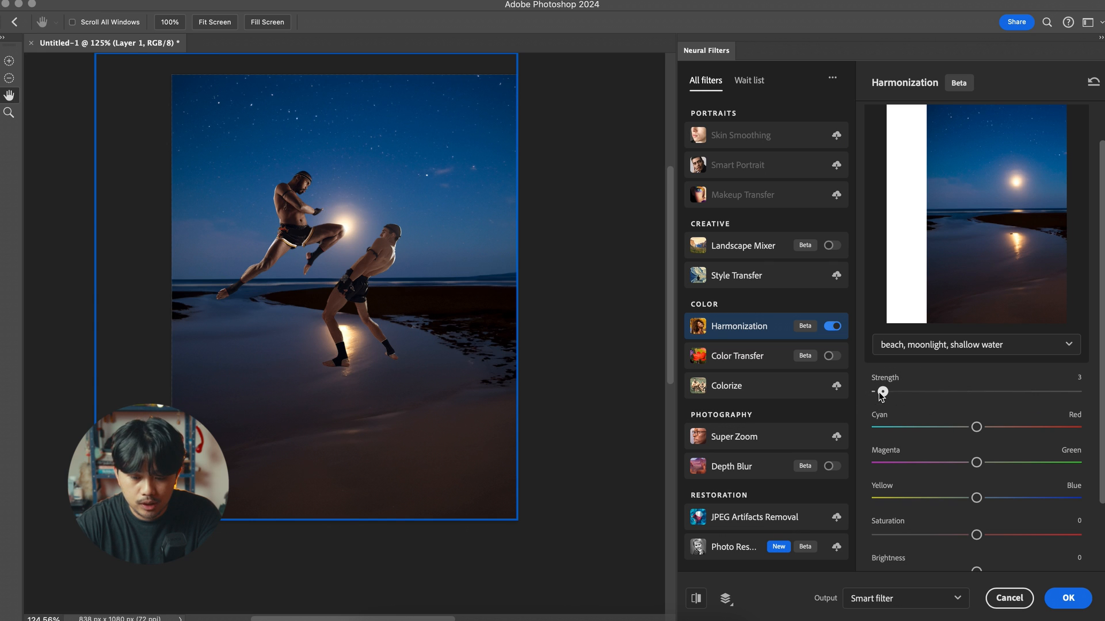
left_click_drag(880, 392, 987, 306)
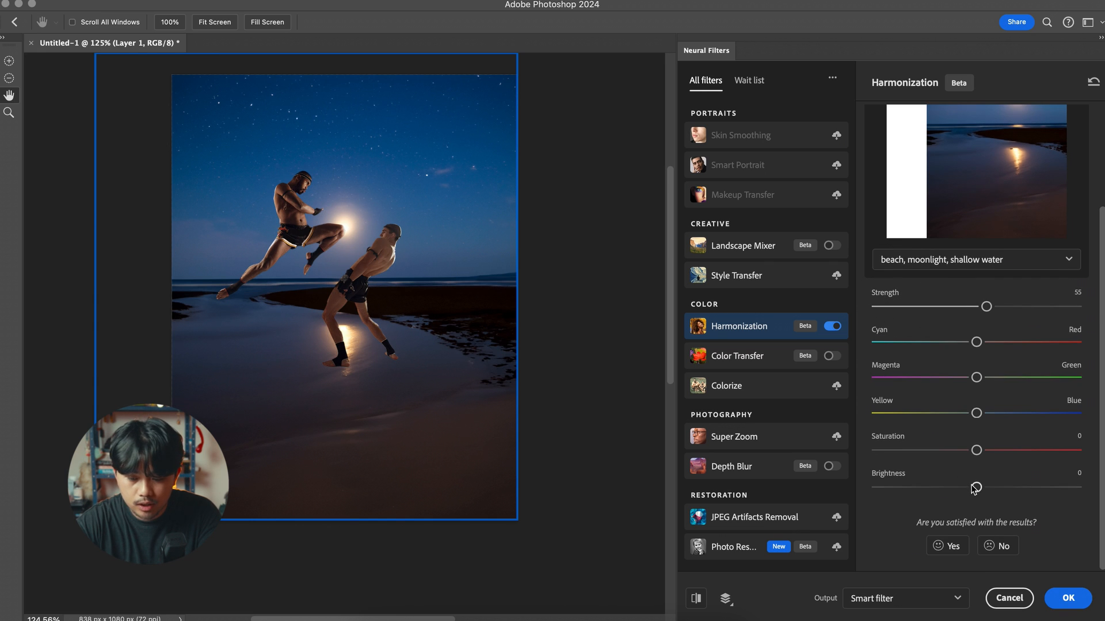
mouse_move(1003, 368)
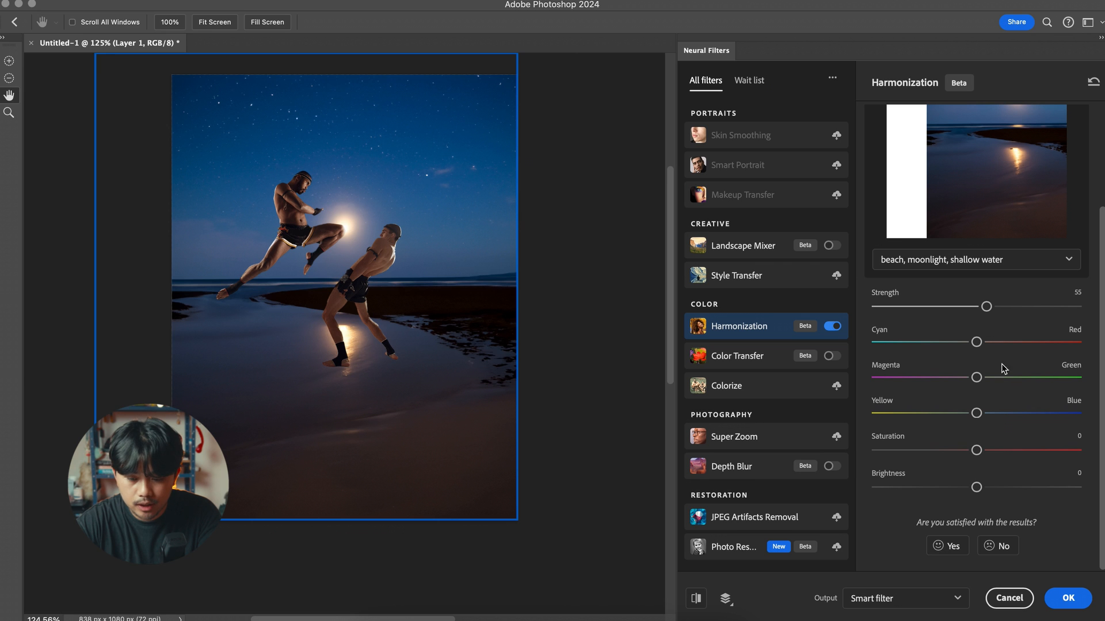
left_click_drag(975, 486, 993, 486)
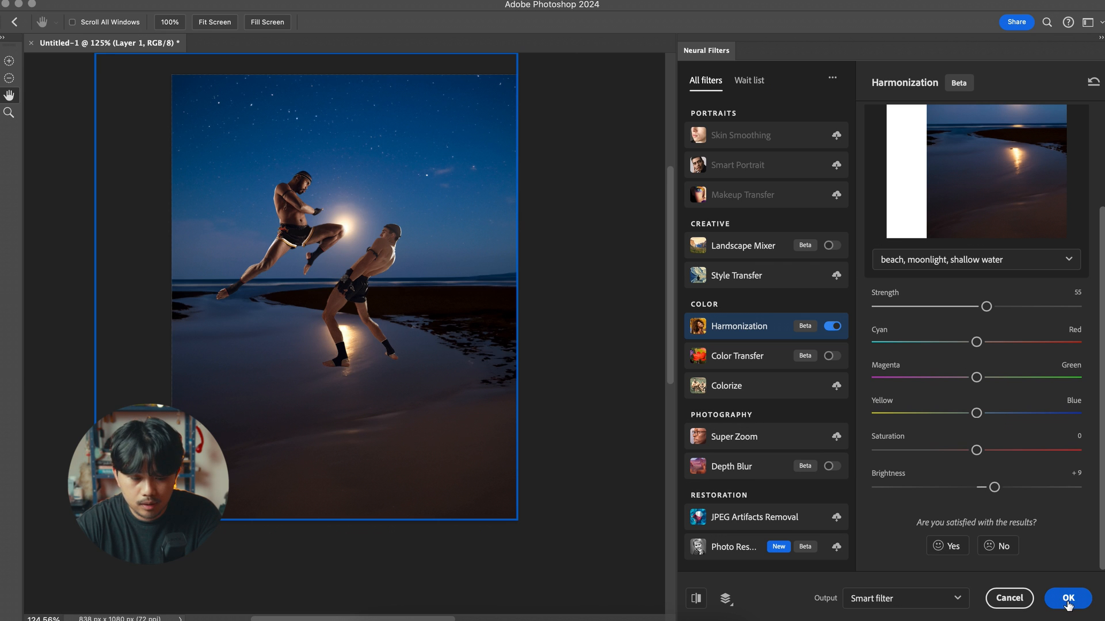
left_click(1070, 599)
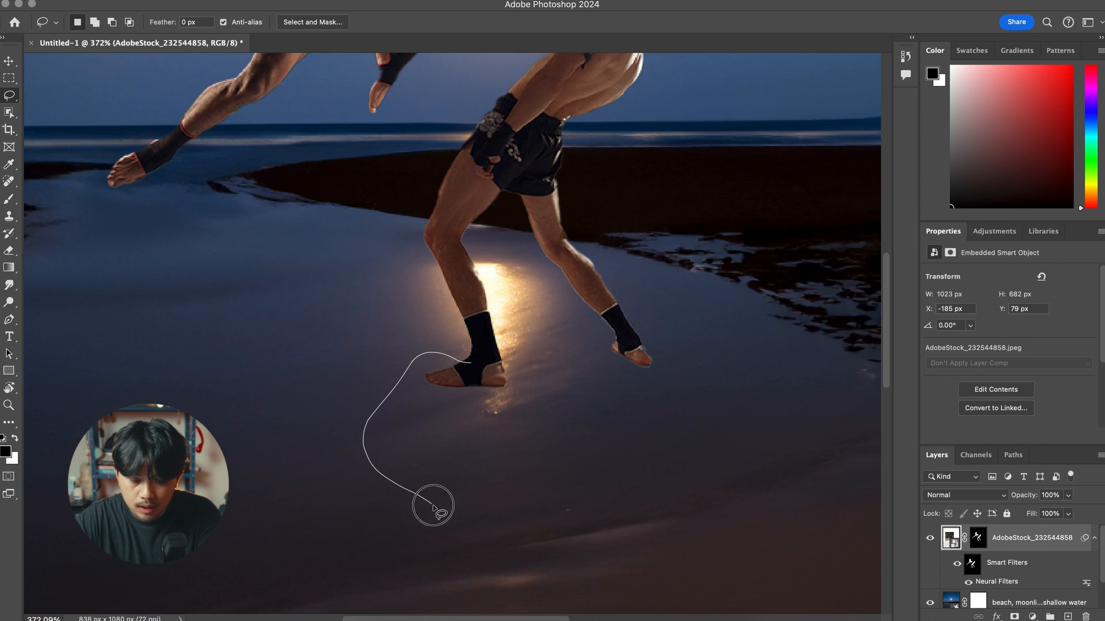
Lasso the wet sand beneath the standing fighter and start a promptless Generative Fill
left_click_drag(434, 504, 666, 321)
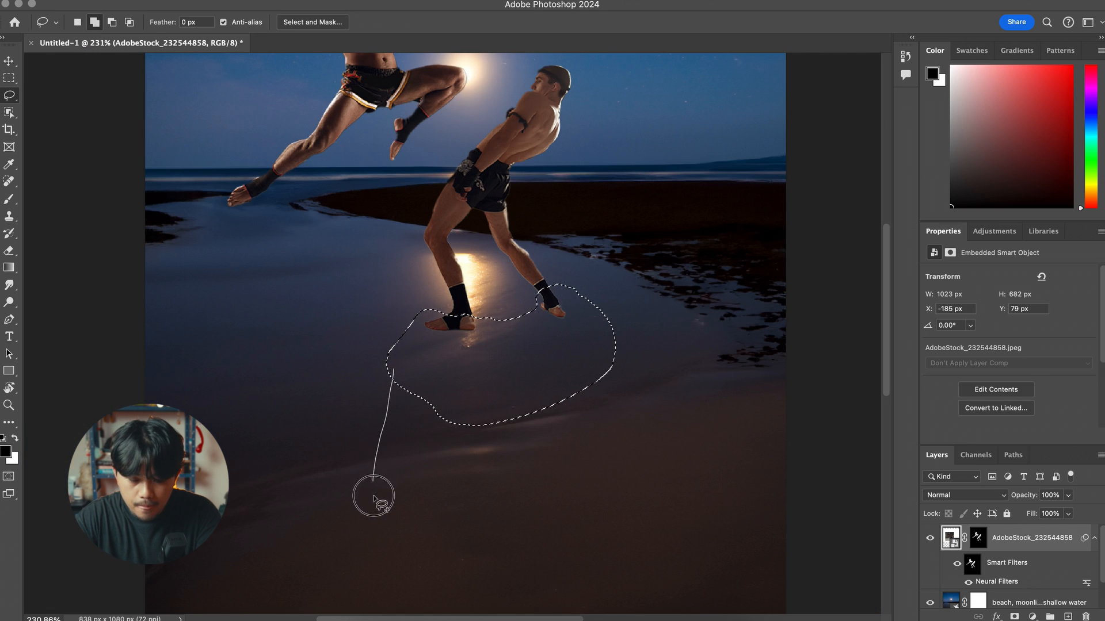
left_click_drag(373, 497, 683, 371)
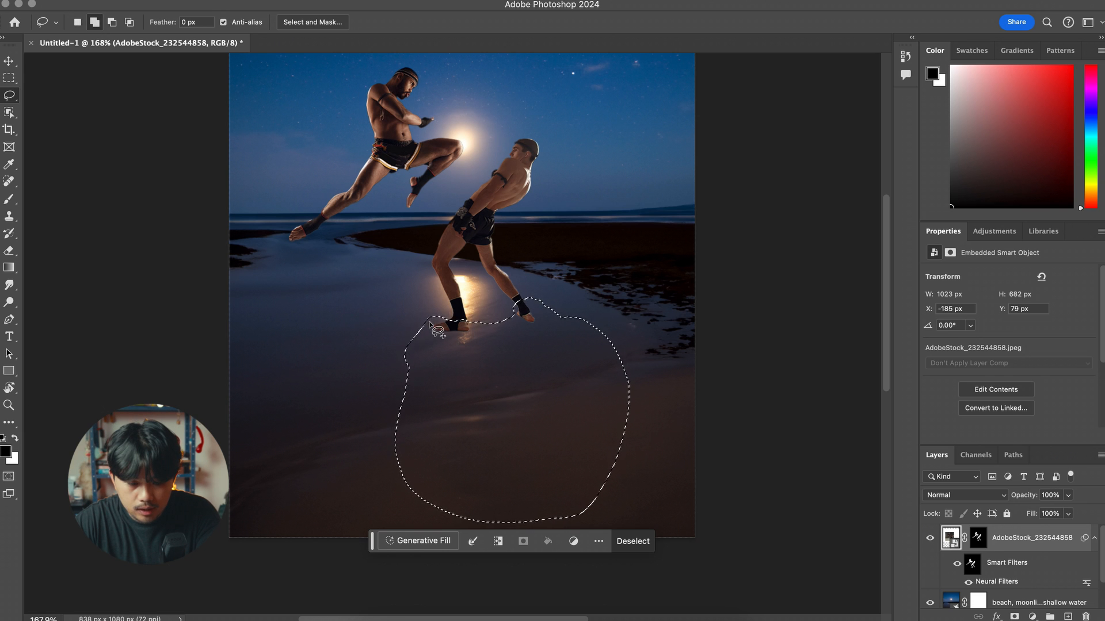
left_click_drag(429, 325, 355, 275)
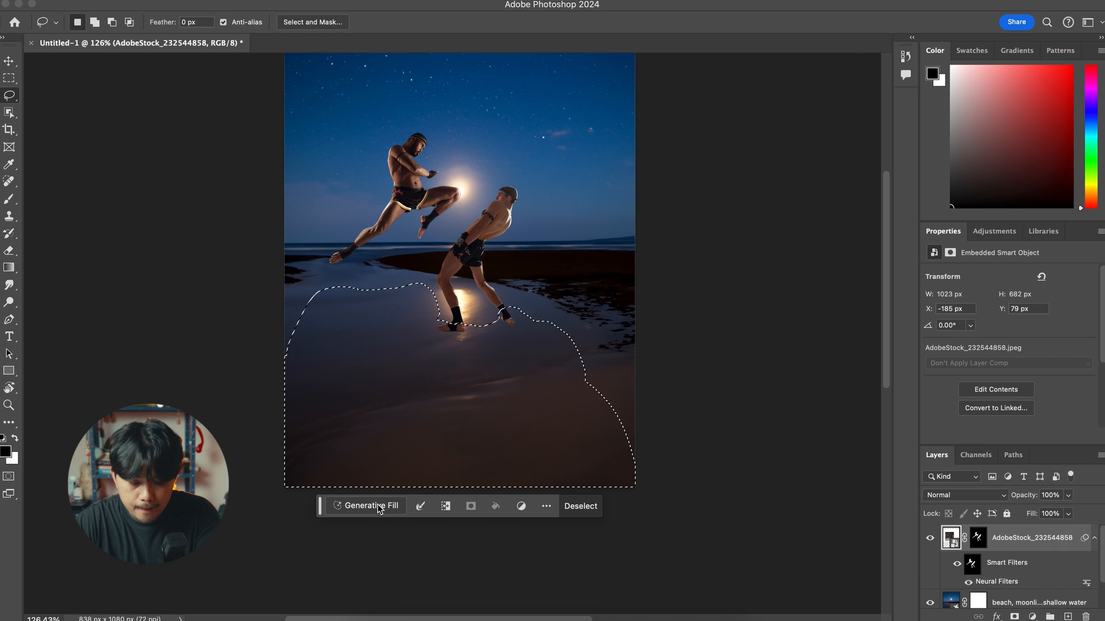
left_click(370, 506)
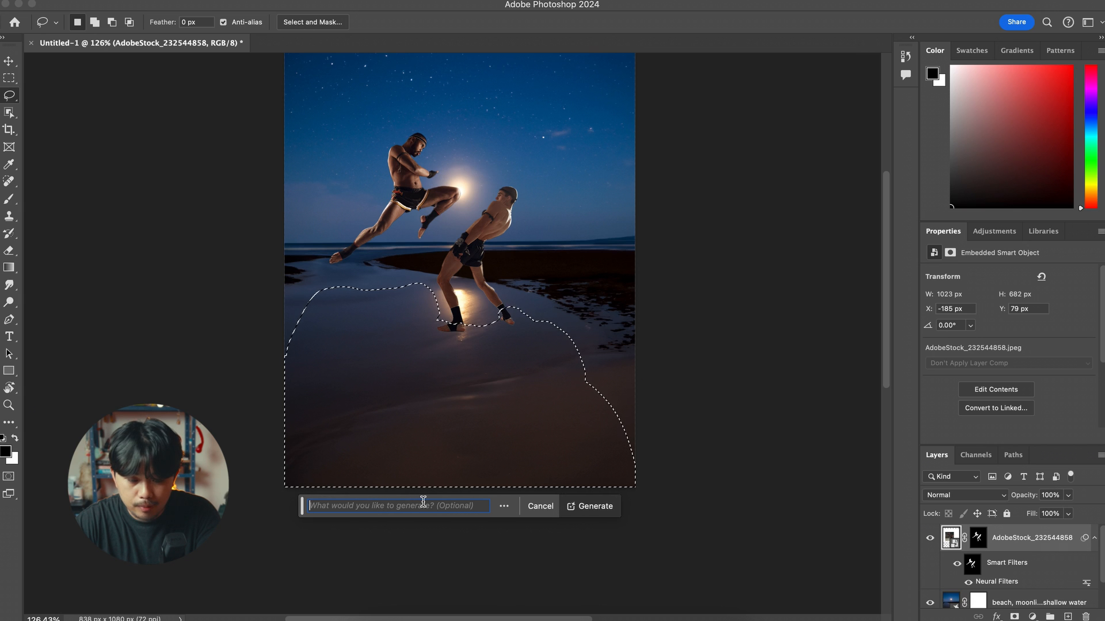
mouse_move(591, 515)
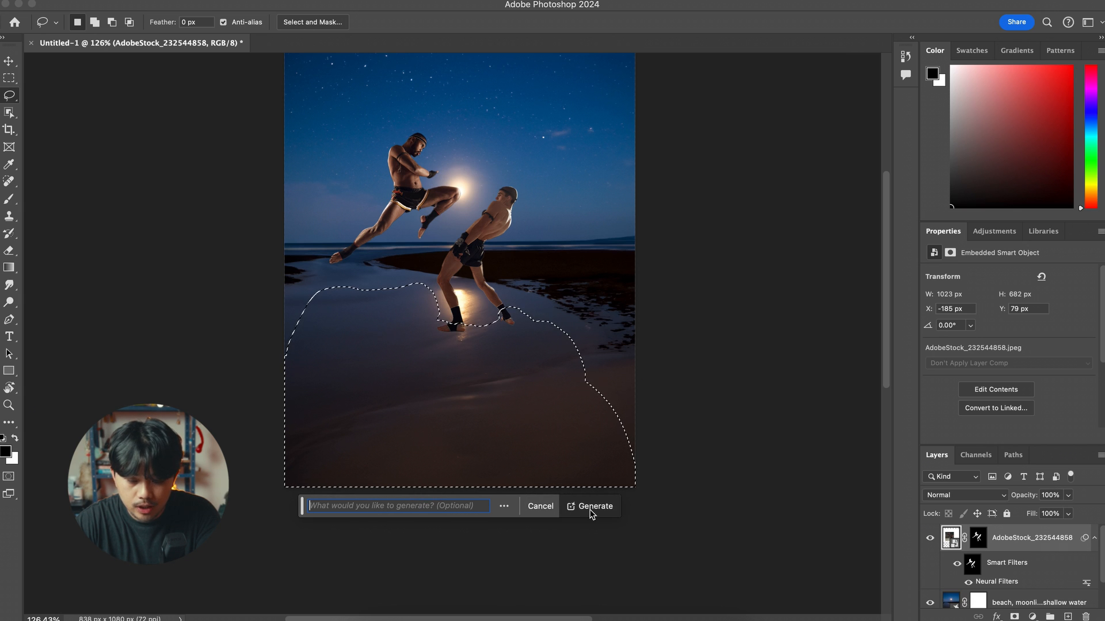
Generate the fighters' reflection on the sand and step through variations to keep a fitting one
left_click(593, 506)
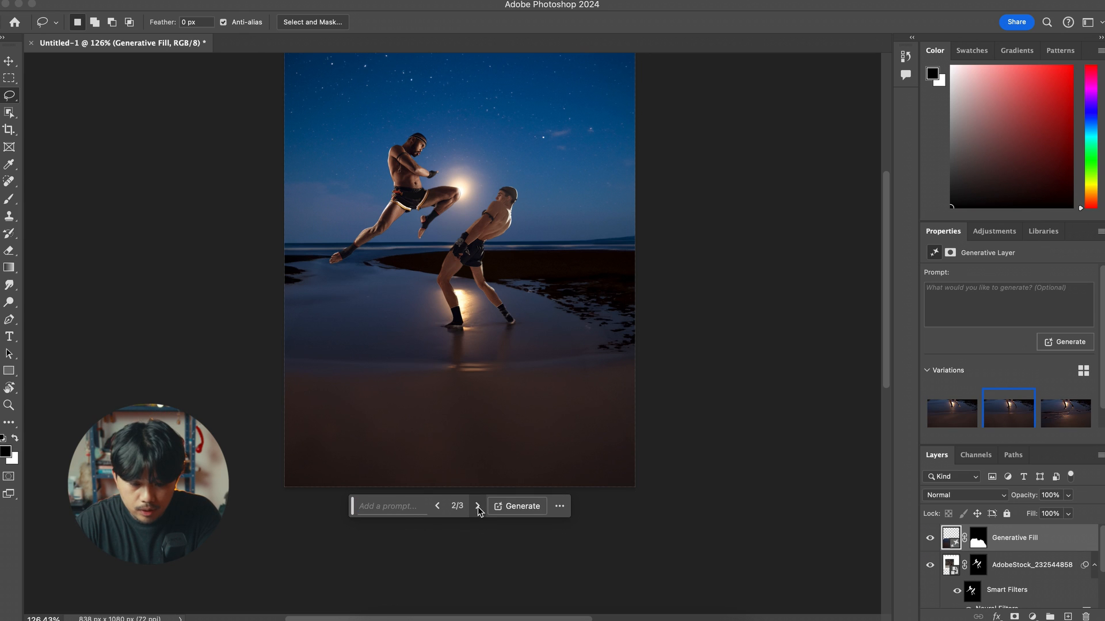
left_click(477, 507)
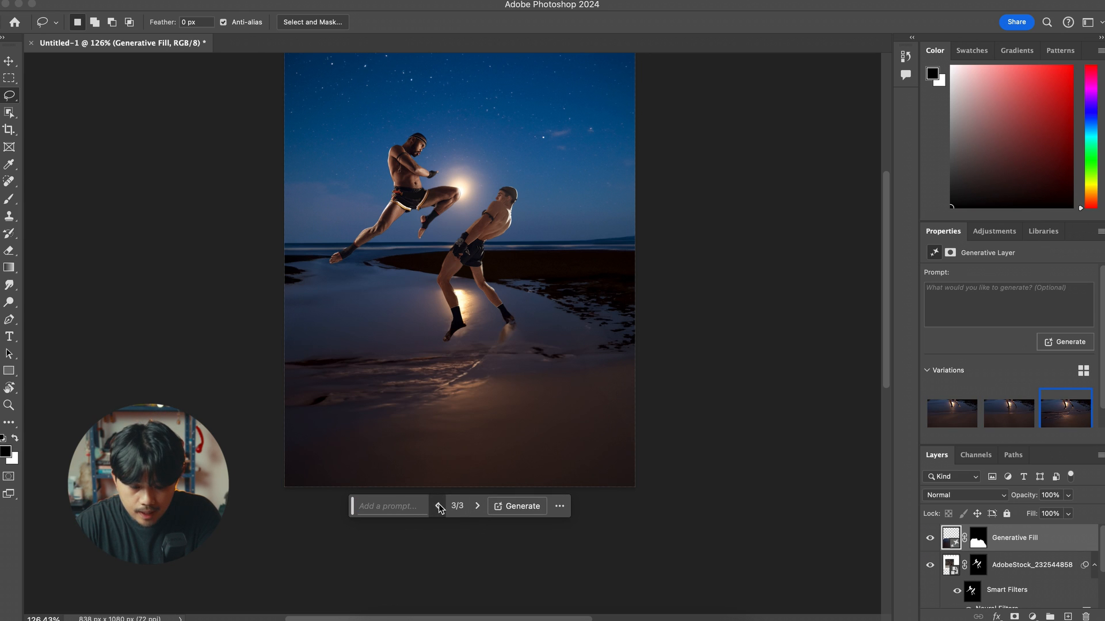
left_click(440, 507)
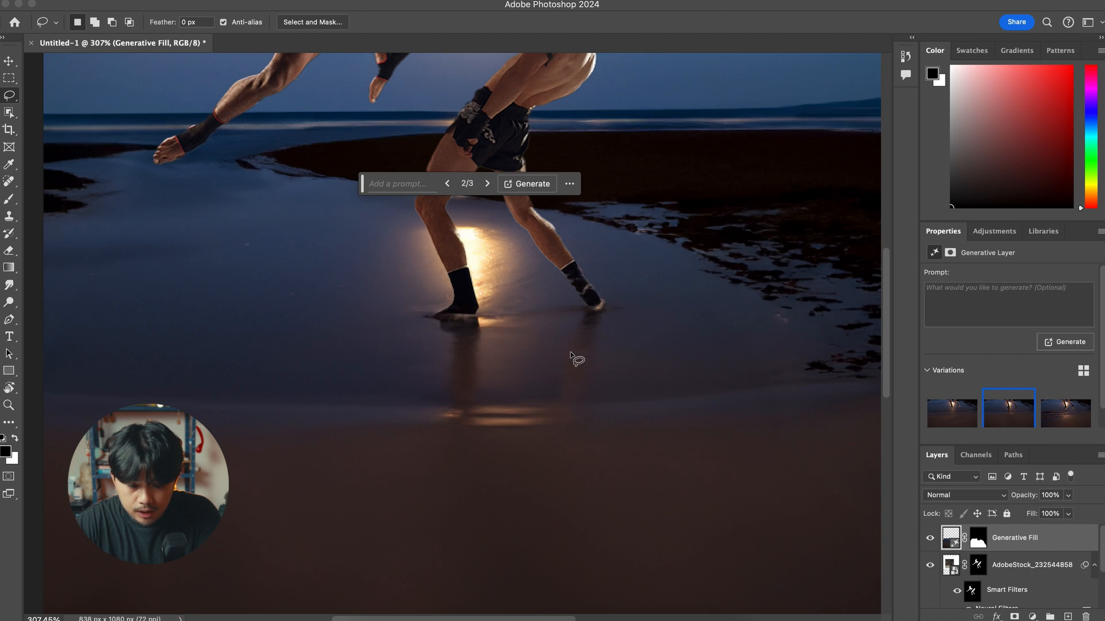
mouse_move(479, 323)
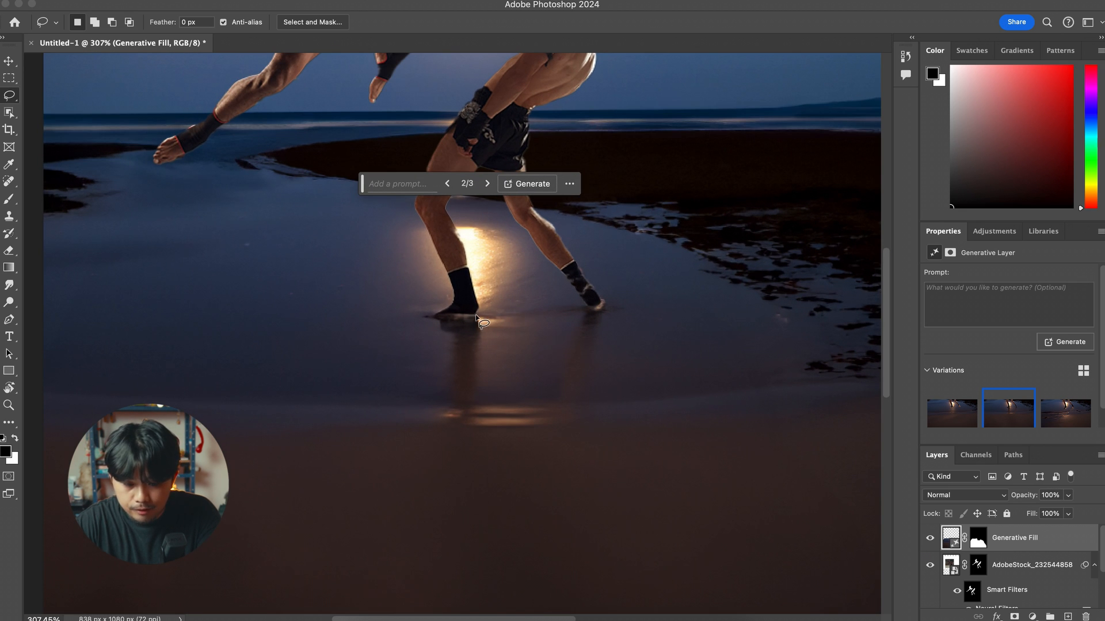
mouse_move(421, 322)
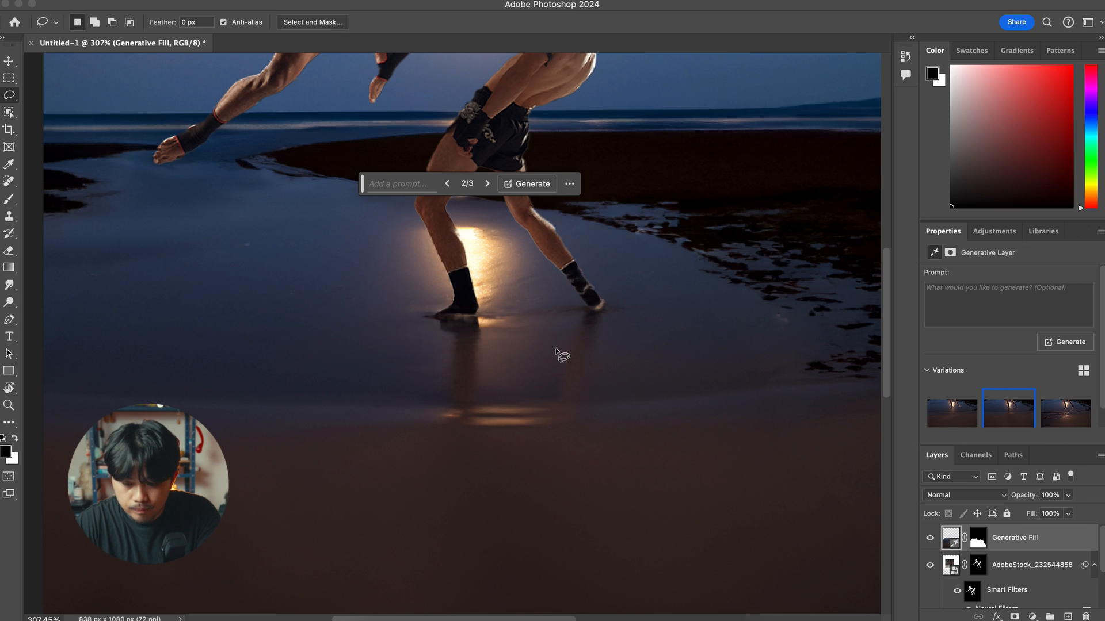
mouse_move(458, 339)
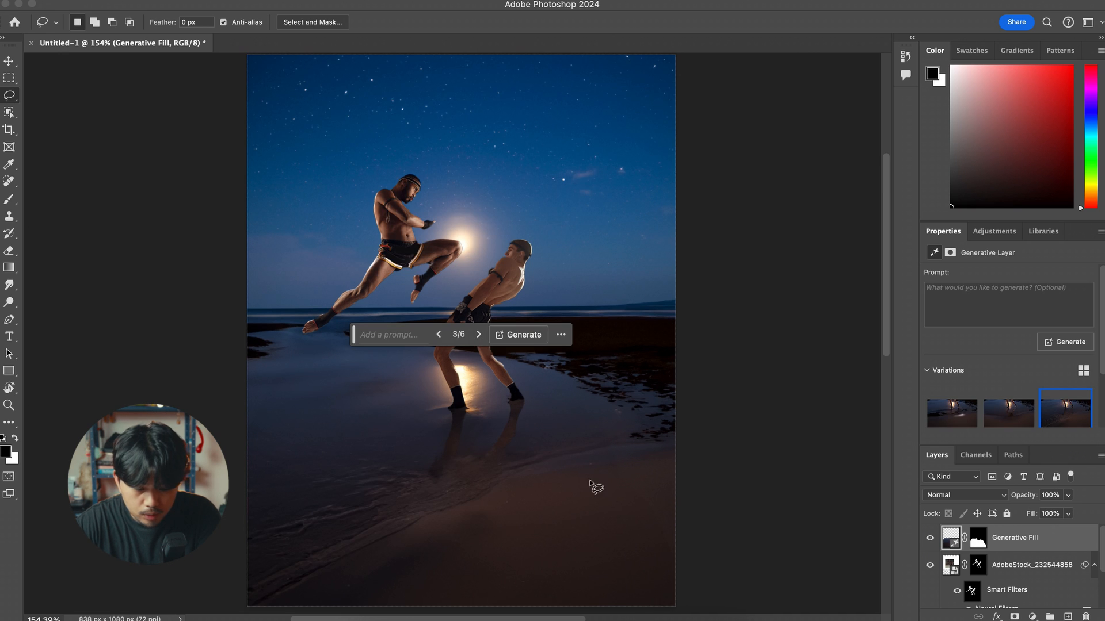
left_click(8, 60)
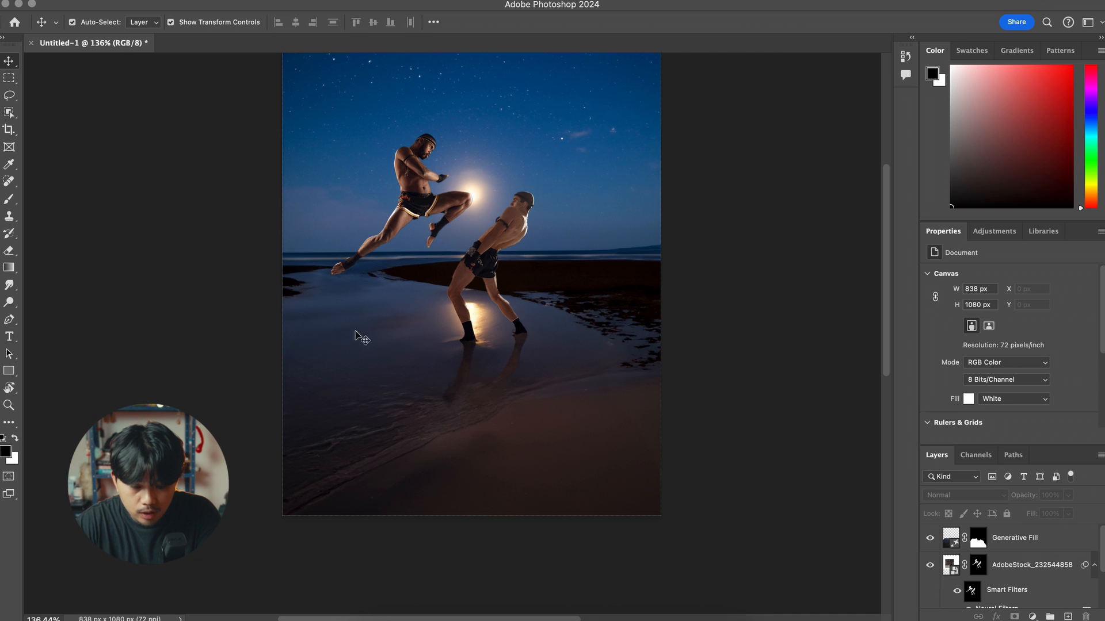
mouse_move(476, 362)
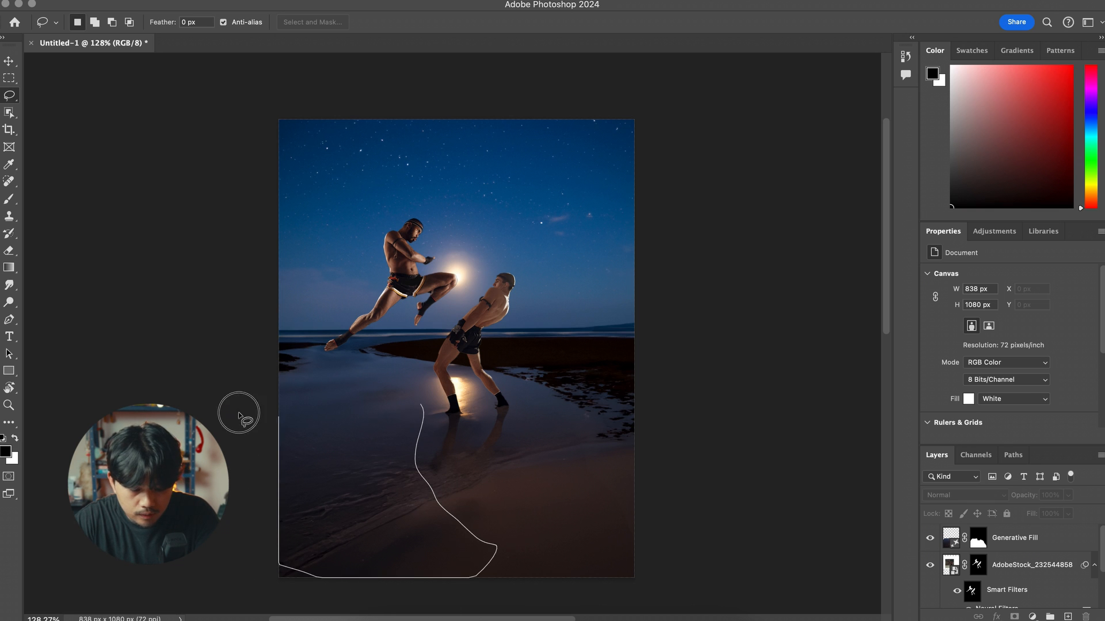
Generate a rock from the prompt 'rock' on the selected lower-left sand
type("ro")
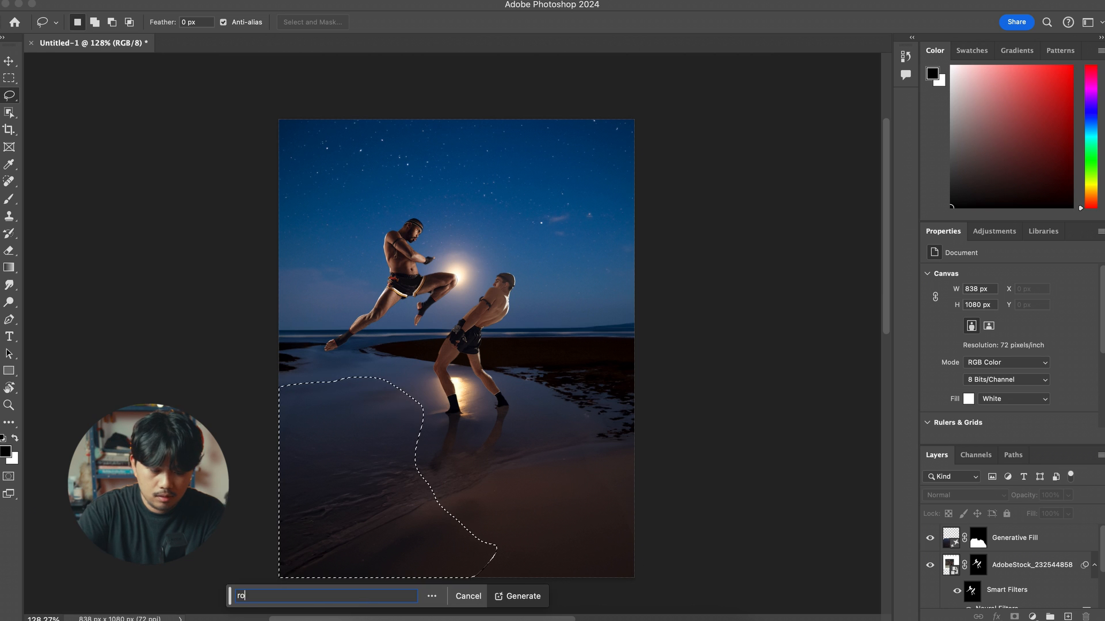
left_click(523, 596)
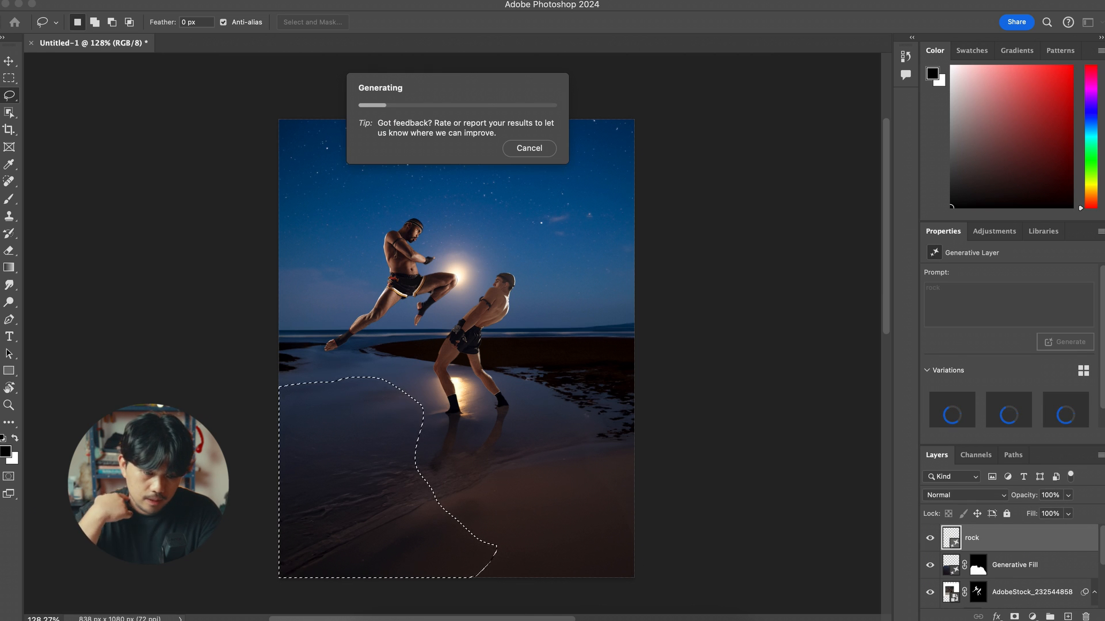